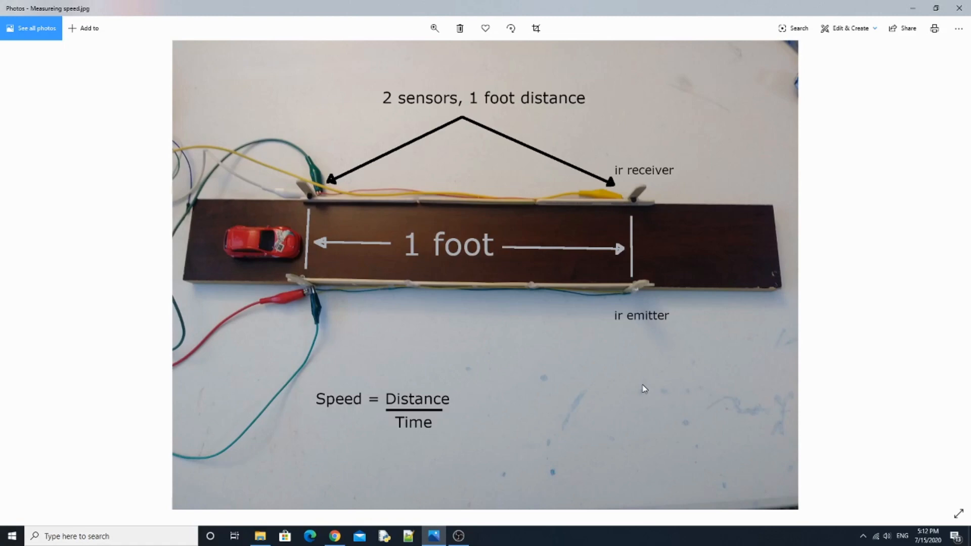
pyautogui.moveTo(577, 369)
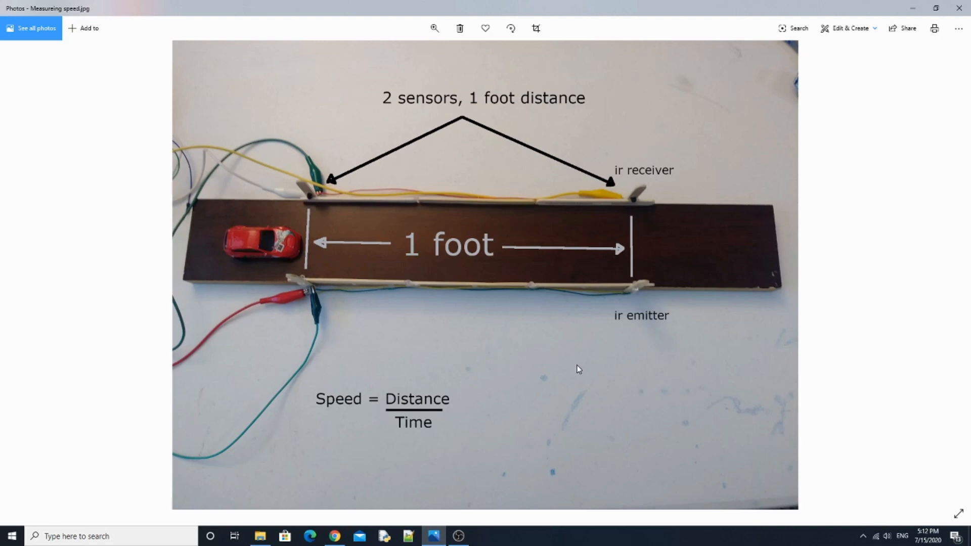
pyautogui.moveTo(563, 374)
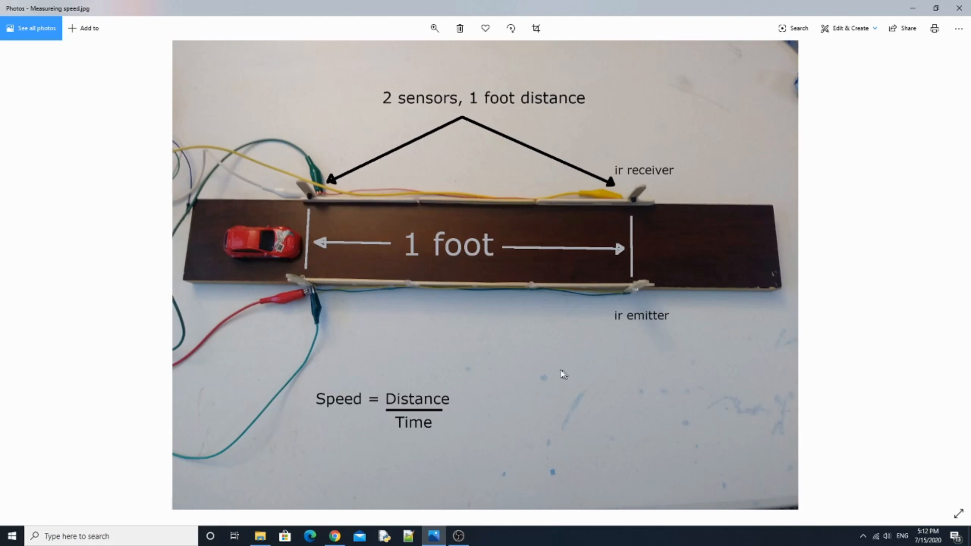
pyautogui.moveTo(531, 355)
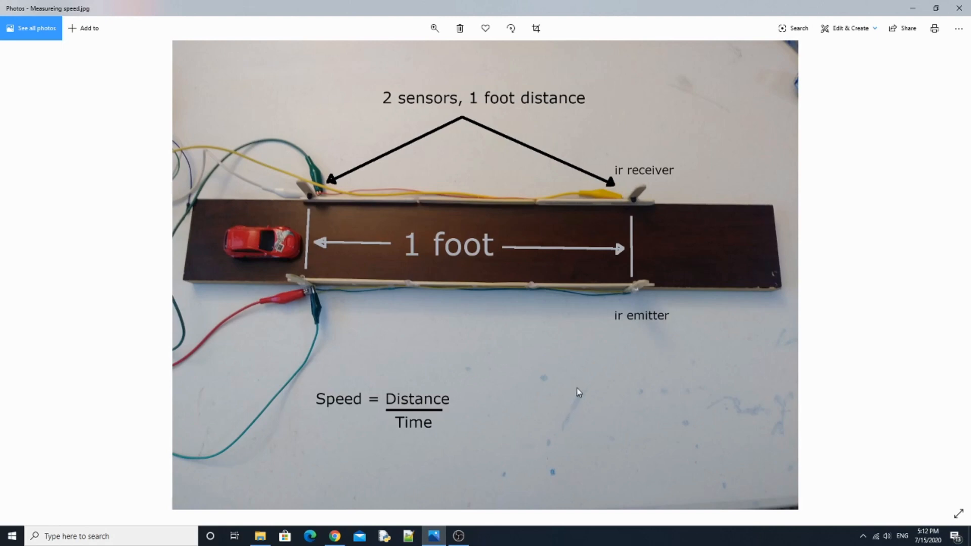
pyautogui.moveTo(576, 376)
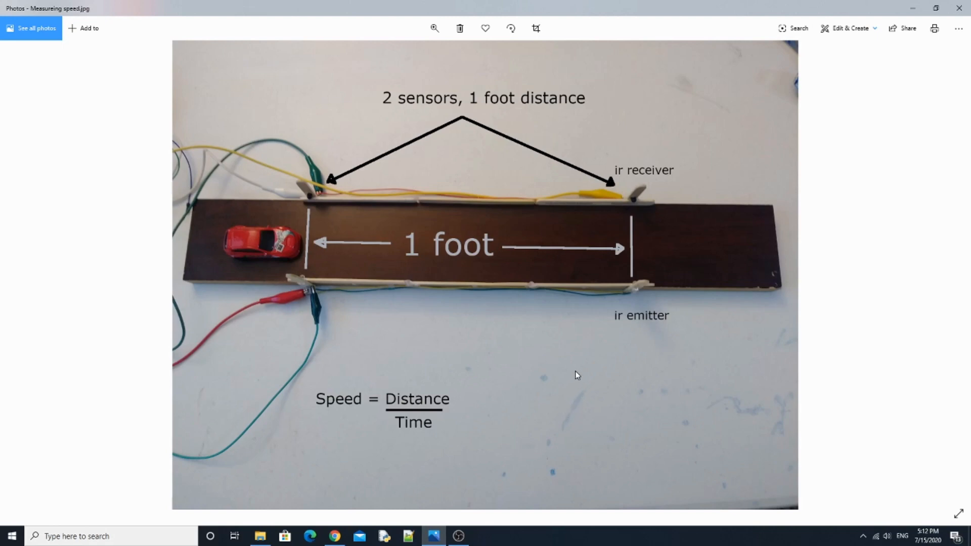
pyautogui.moveTo(689, 300)
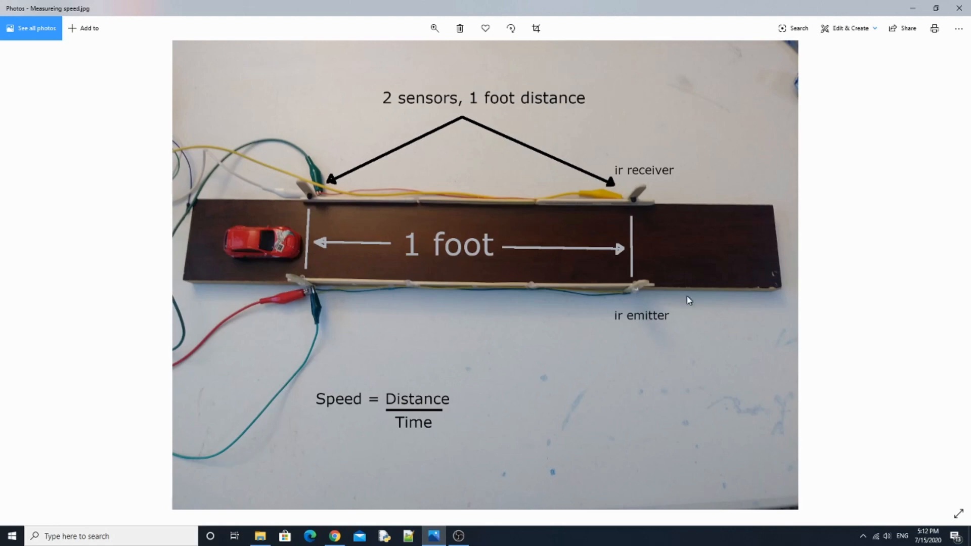
pyautogui.moveTo(564, 317)
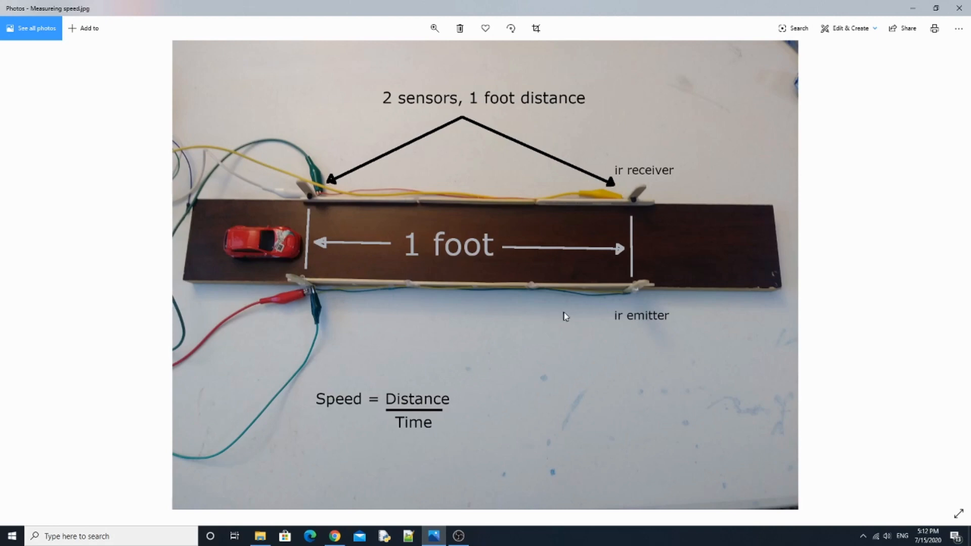
pyautogui.moveTo(310, 241)
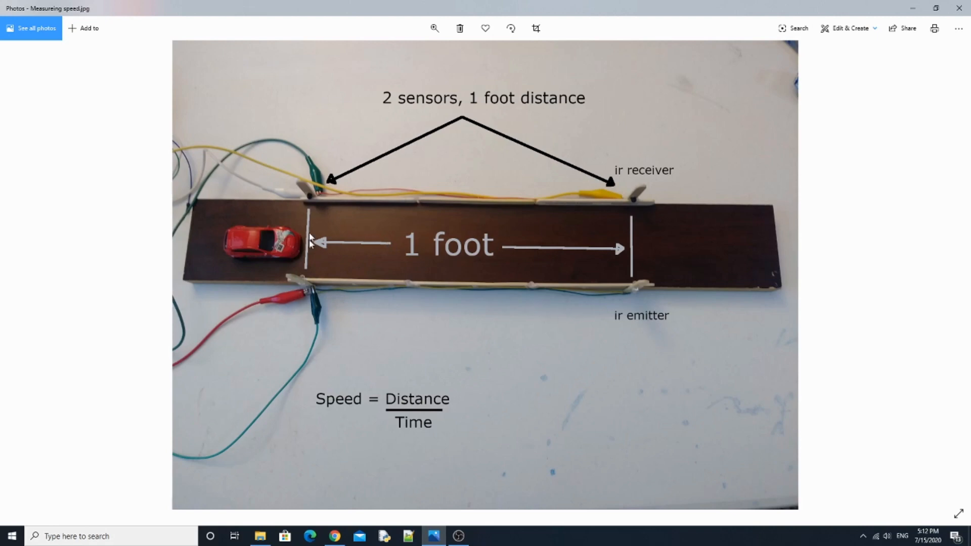
pyautogui.moveTo(669, 254)
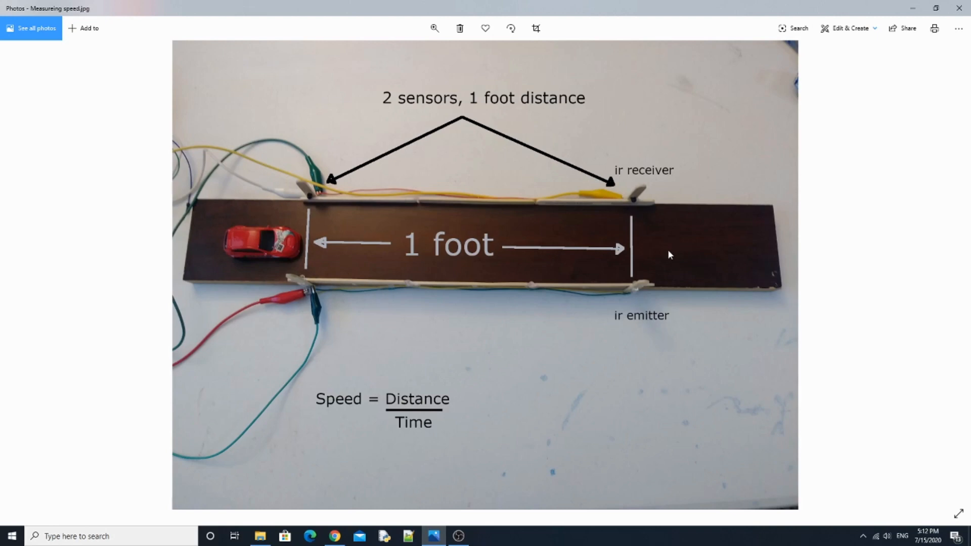
pyautogui.moveTo(648, 259)
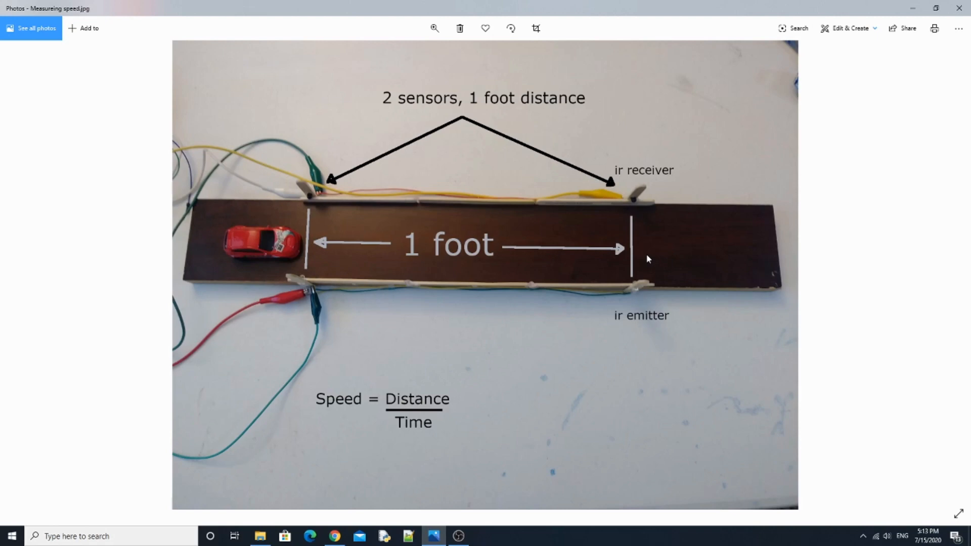
pyautogui.moveTo(709, 303)
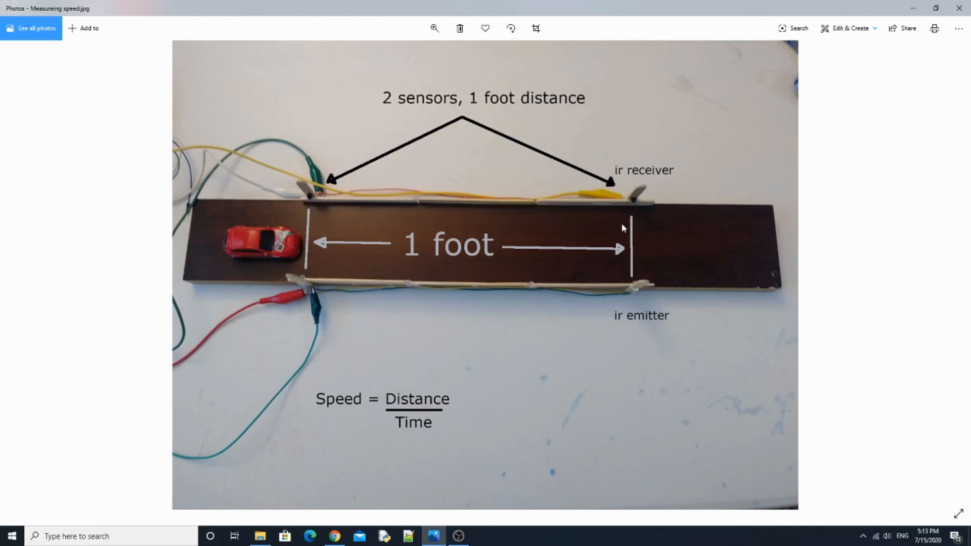
pyautogui.moveTo(692, 247)
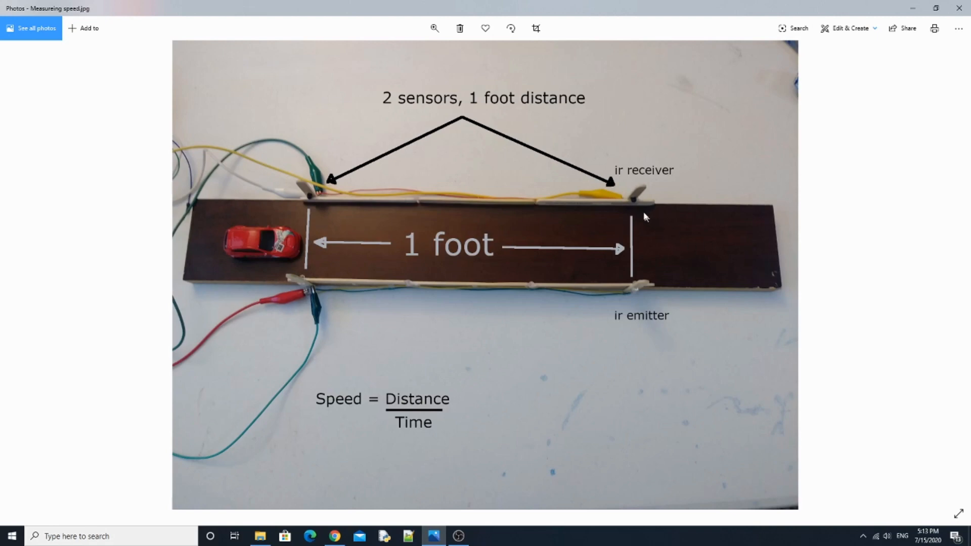
pyautogui.moveTo(639, 206)
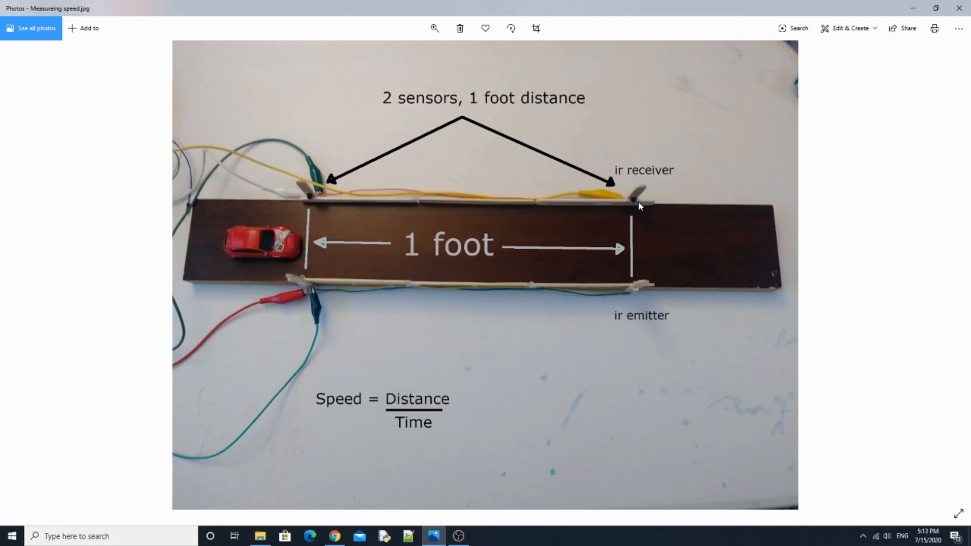
pyautogui.moveTo(302, 256)
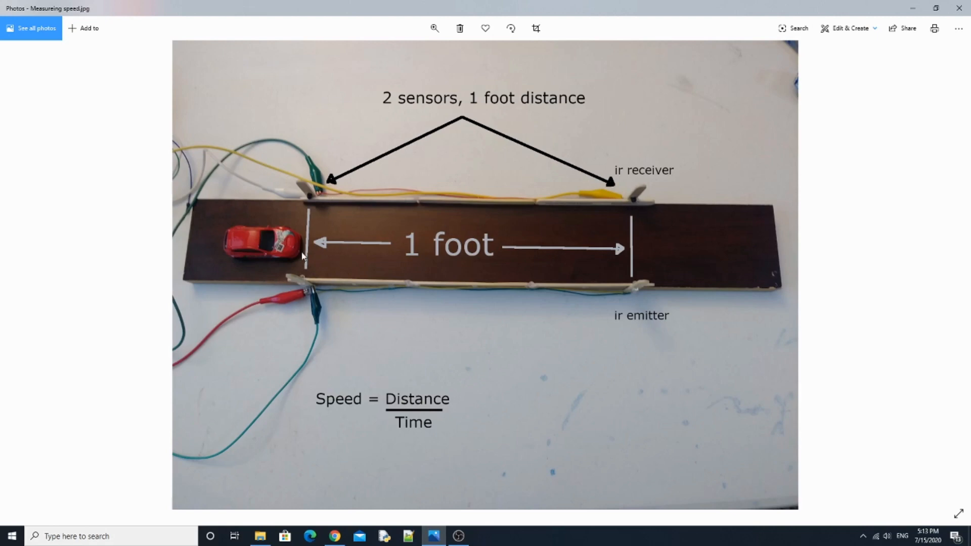
pyautogui.moveTo(636, 204)
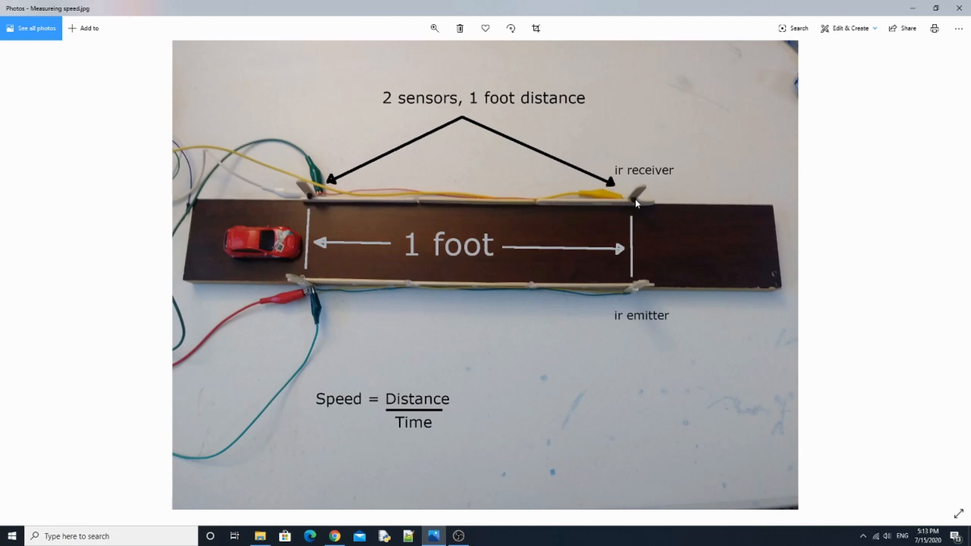
pyautogui.moveTo(630, 209)
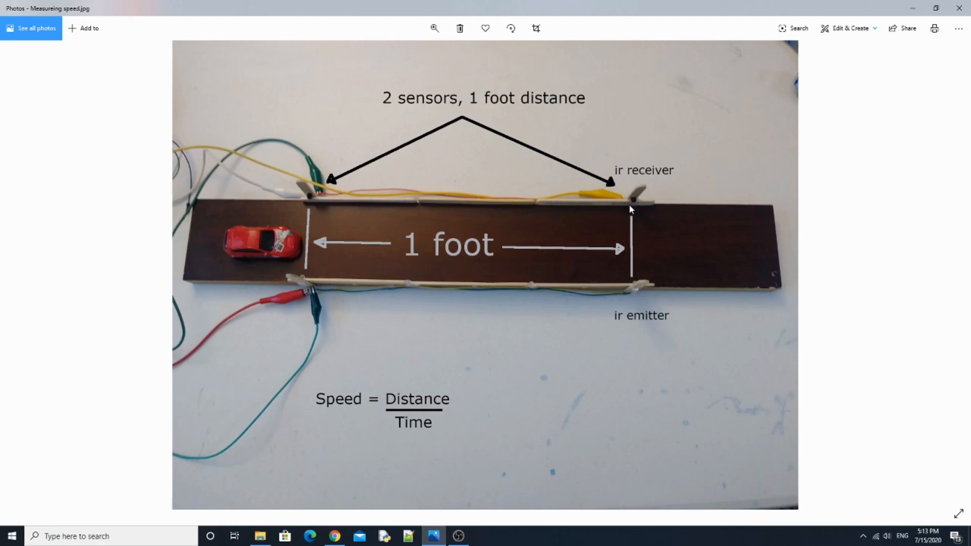
pyautogui.moveTo(276, 375)
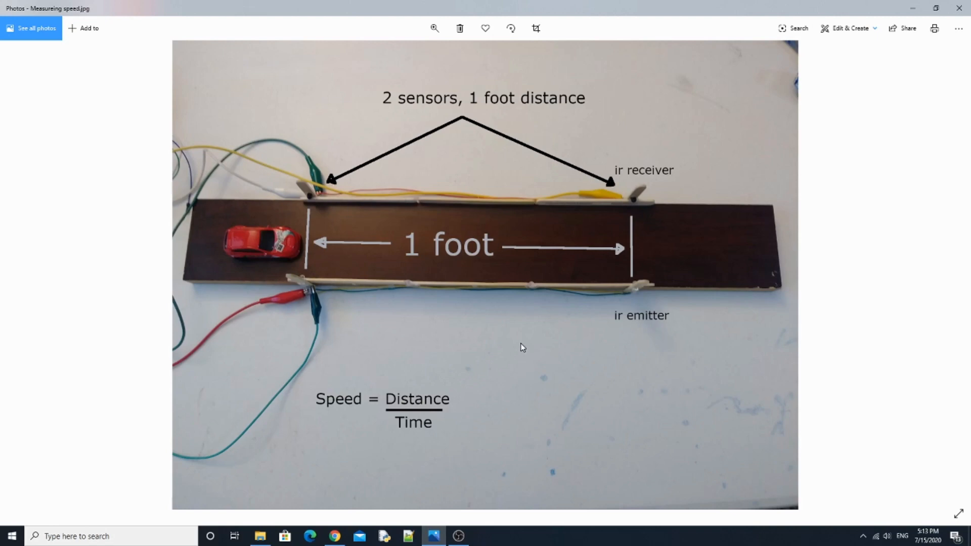
pyautogui.moveTo(302, 273)
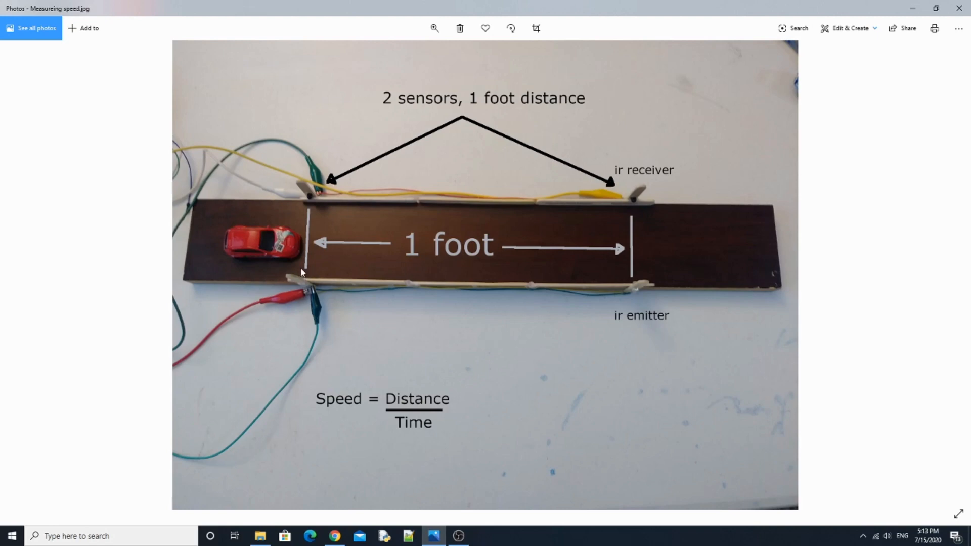
pyautogui.moveTo(644, 302)
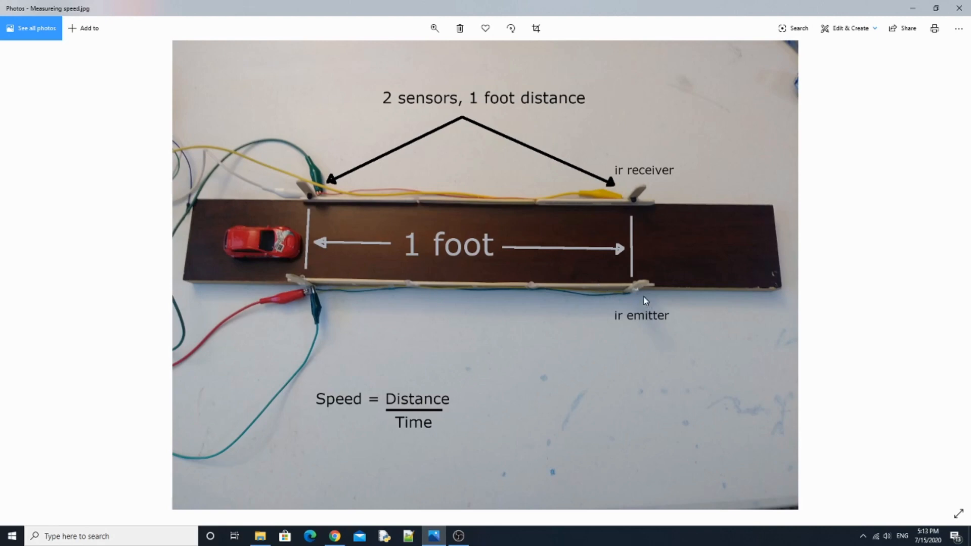
pyautogui.moveTo(511, 208)
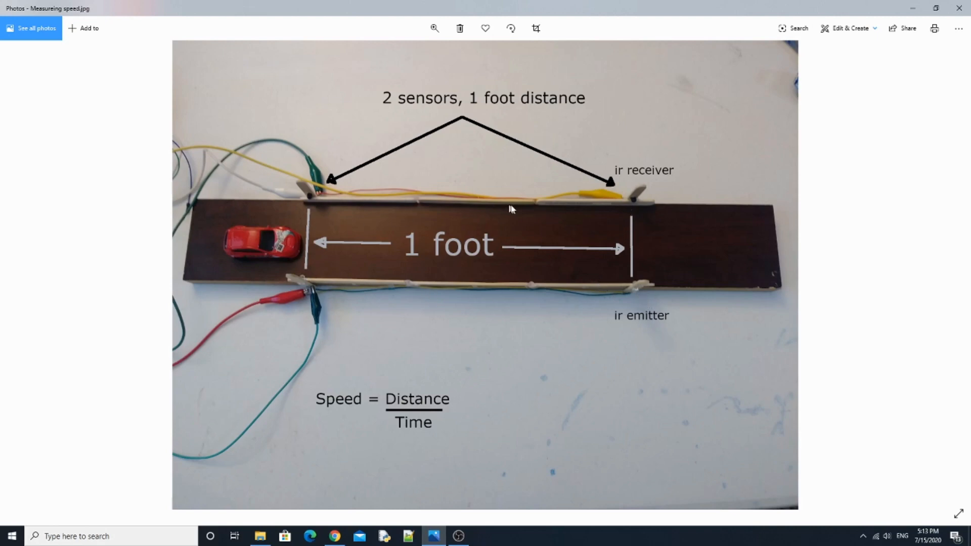
pyautogui.moveTo(520, 211)
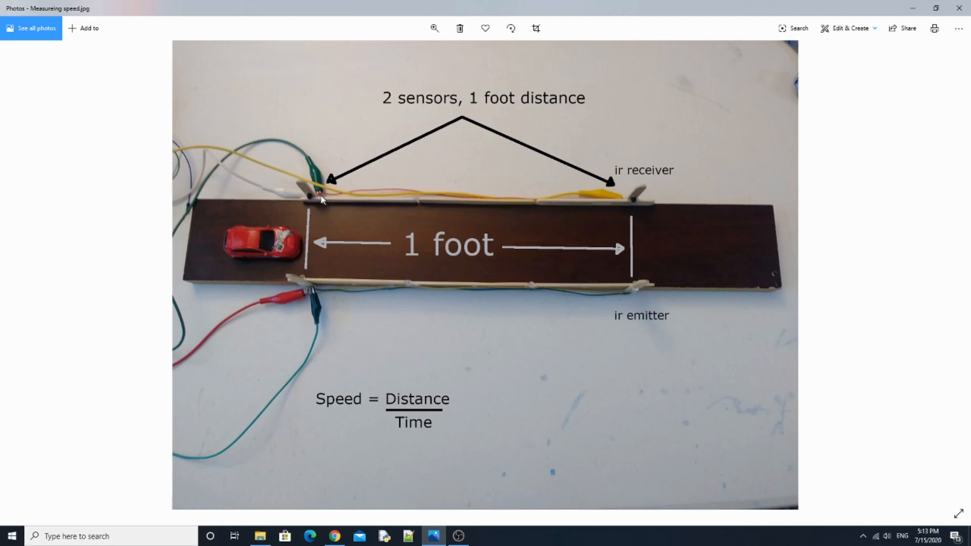
pyautogui.moveTo(312, 301)
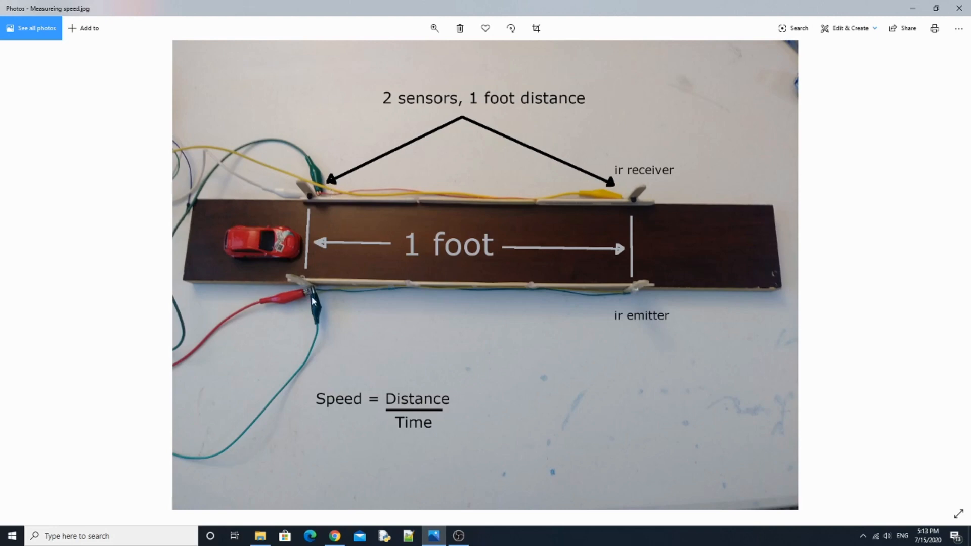
pyautogui.moveTo(658, 163)
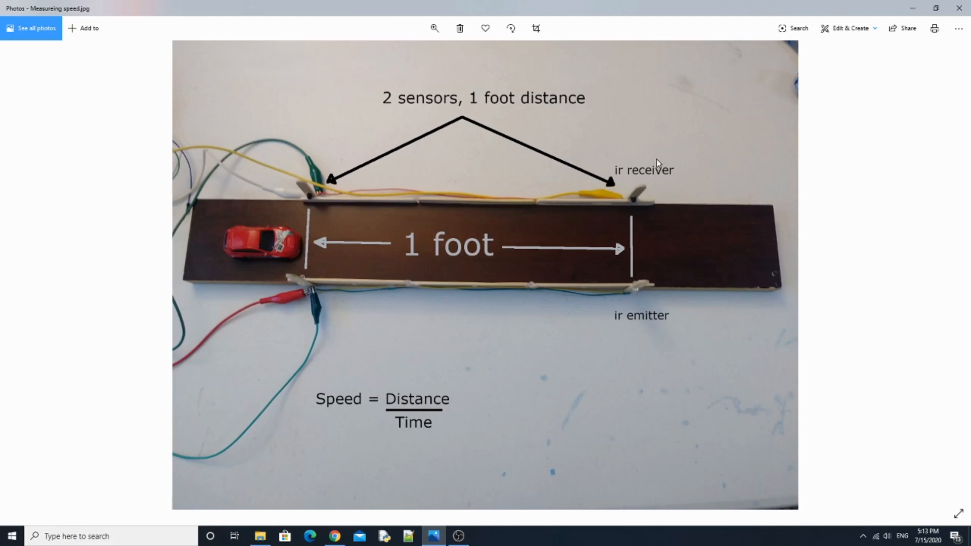
pyautogui.moveTo(640, 328)
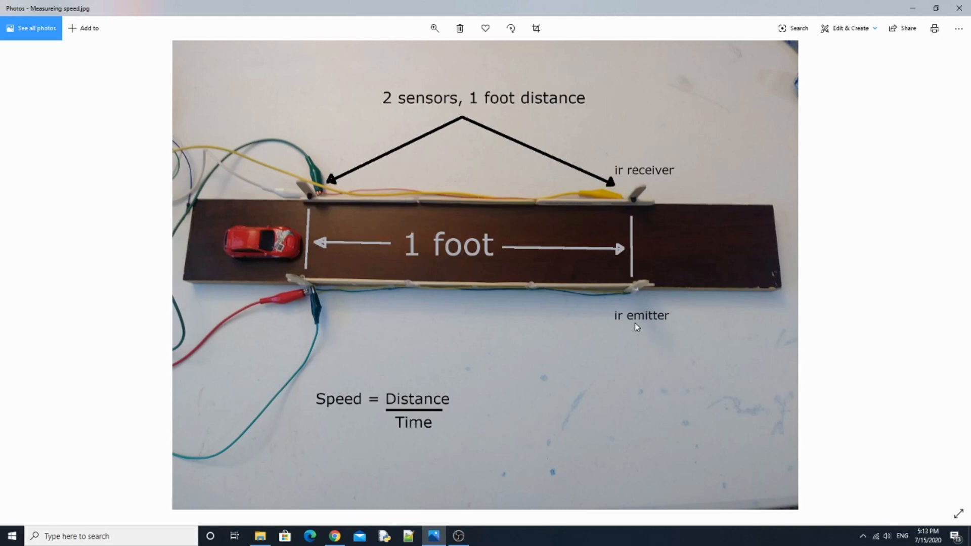
pyautogui.moveTo(247, 260)
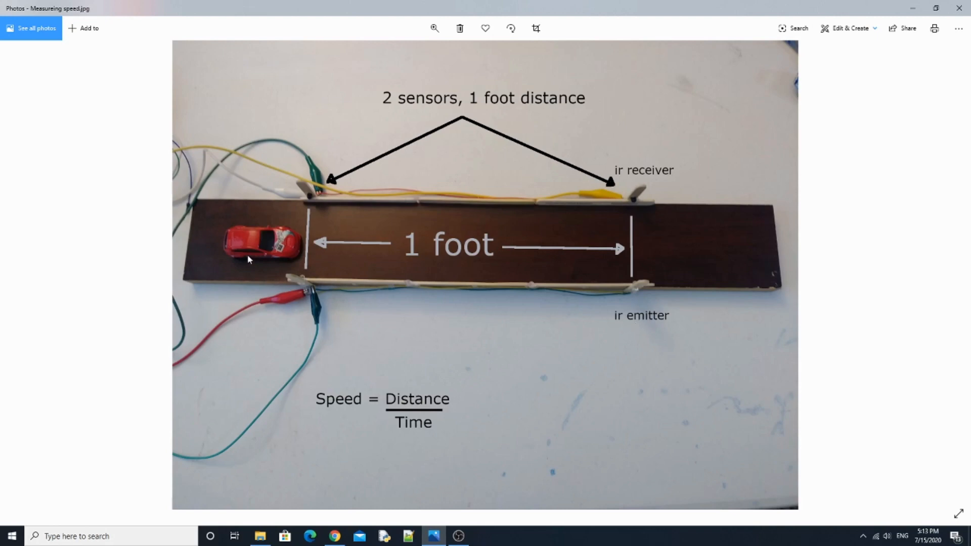
pyautogui.moveTo(266, 254)
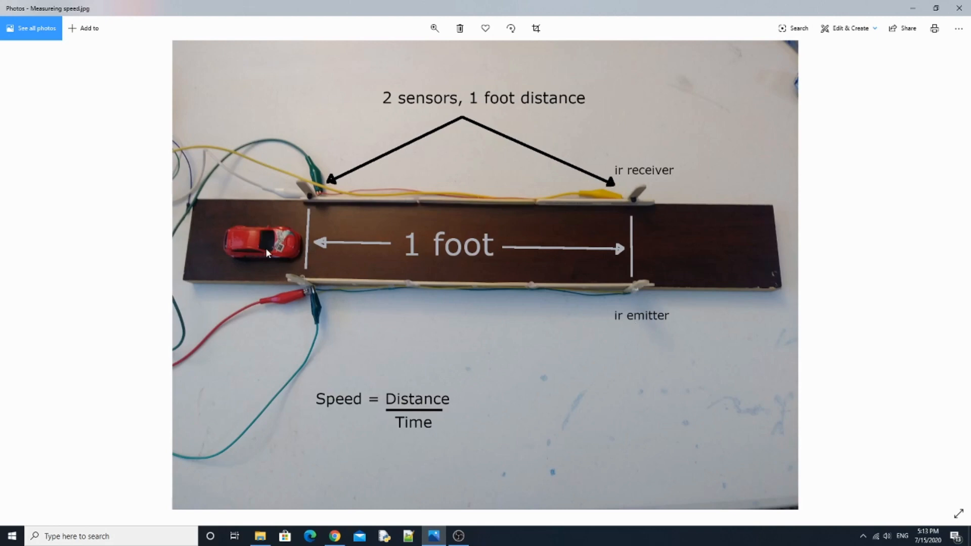
pyautogui.moveTo(234, 291)
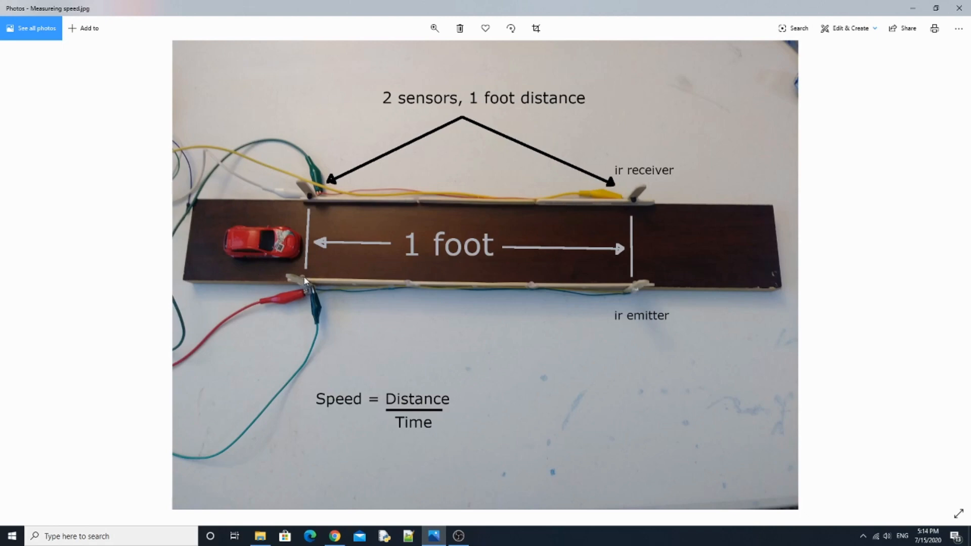
pyautogui.moveTo(305, 294)
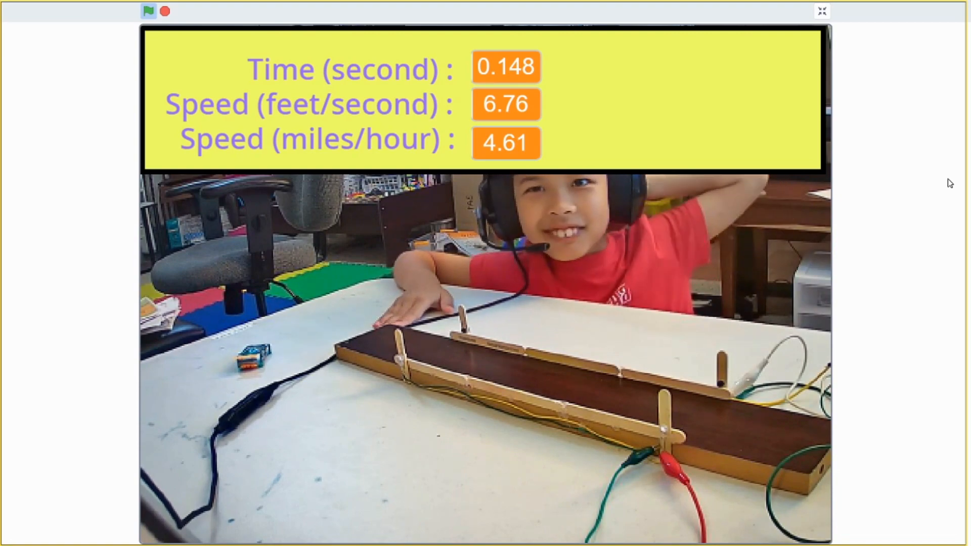
# Exit the full-screen stage after timing the car and return to the editor.
pyautogui.click(820, 10)
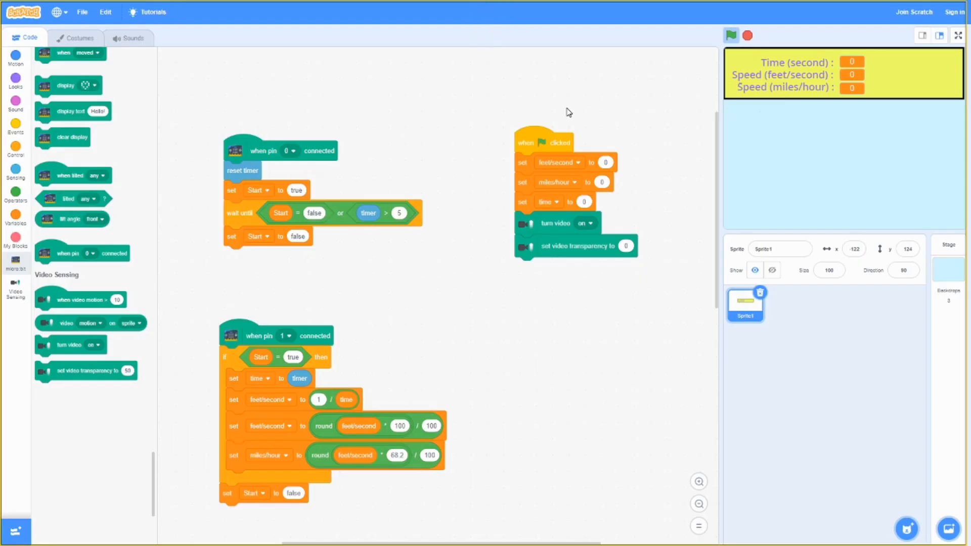
pyautogui.moveTo(678, 449)
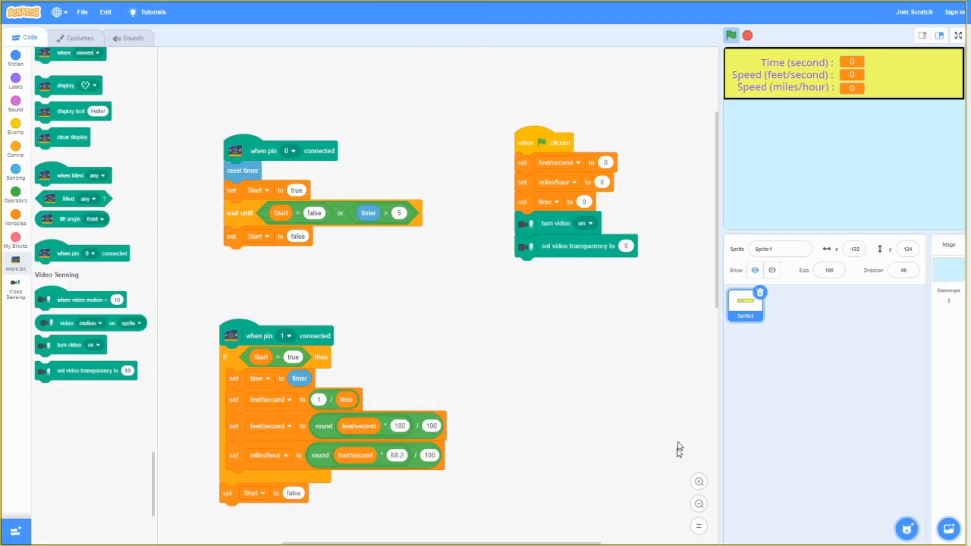
pyautogui.moveTo(744, 60)
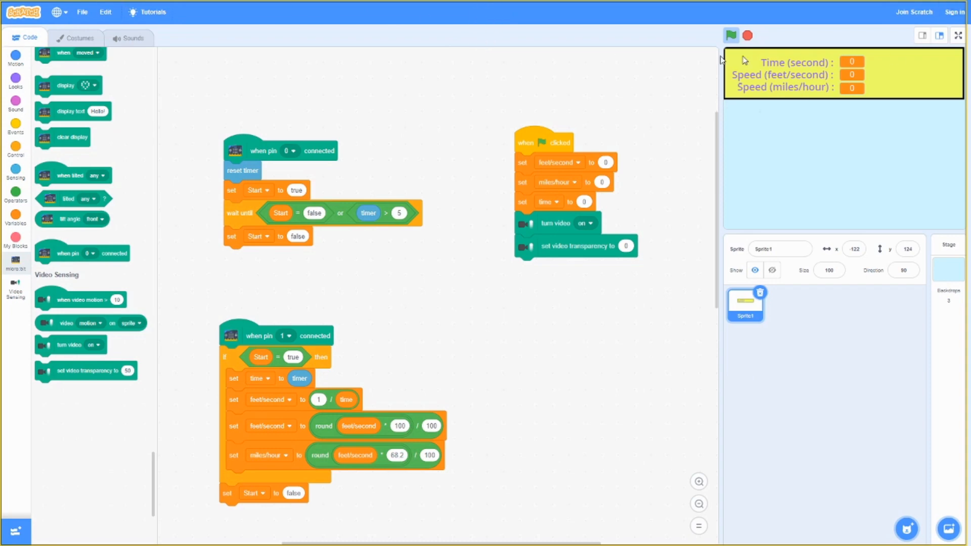
pyautogui.moveTo(379, 85)
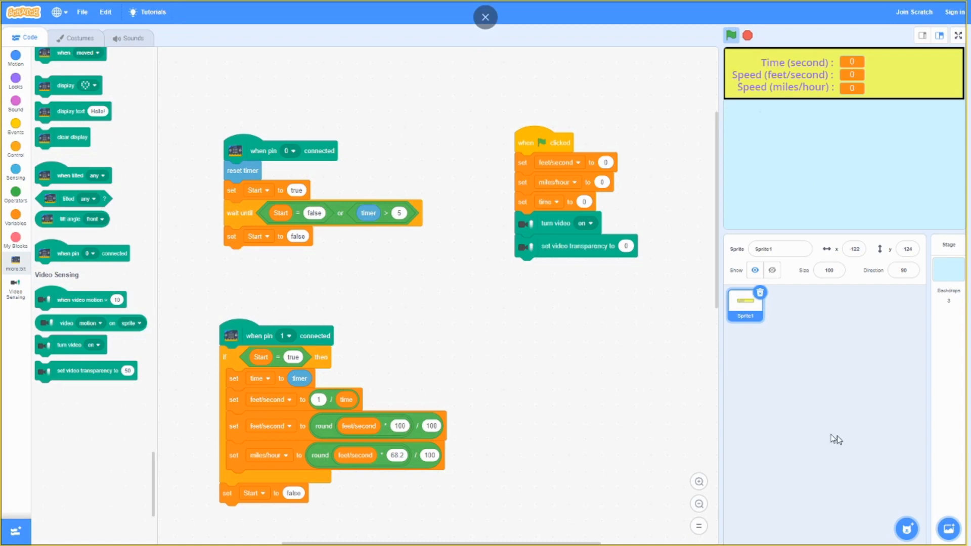
pyautogui.moveTo(531, 127)
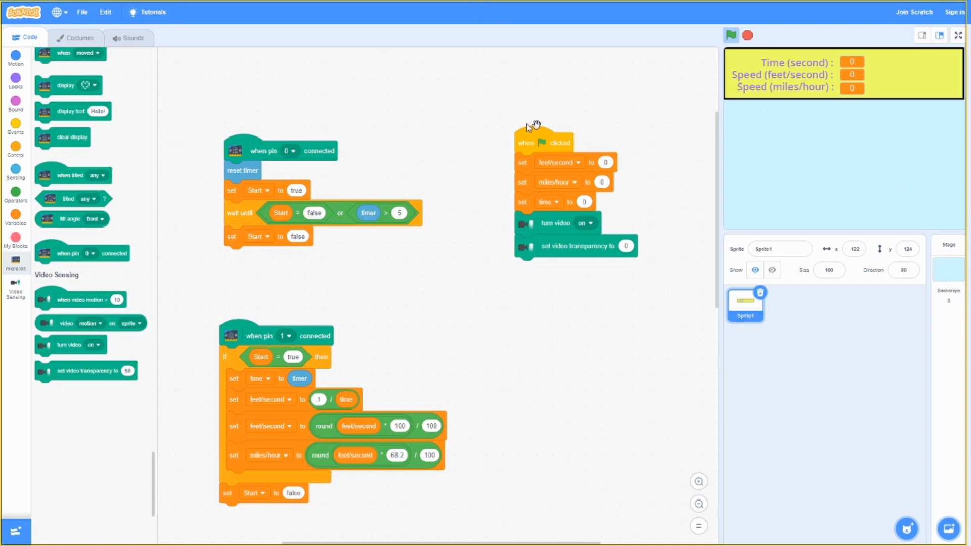
pyautogui.moveTo(680, 77)
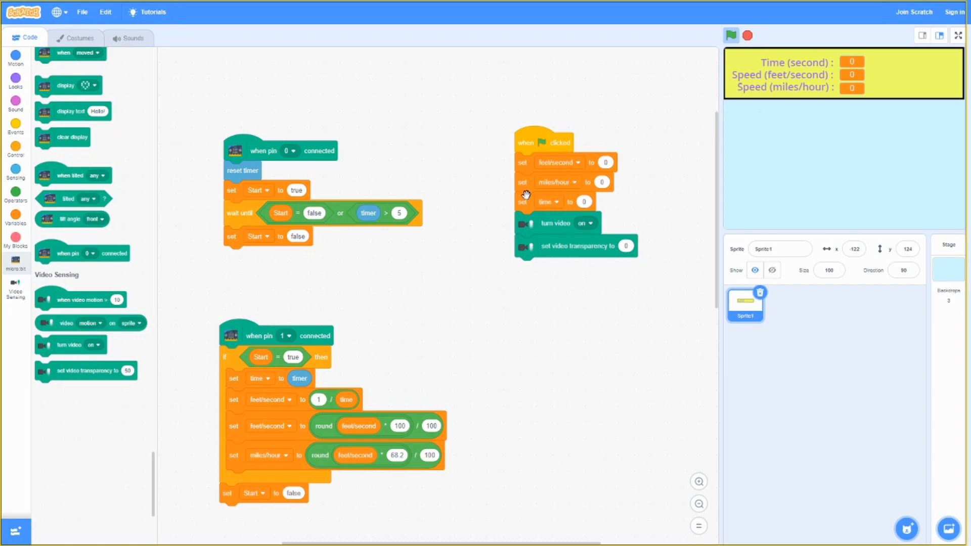
pyautogui.moveTo(534, 223)
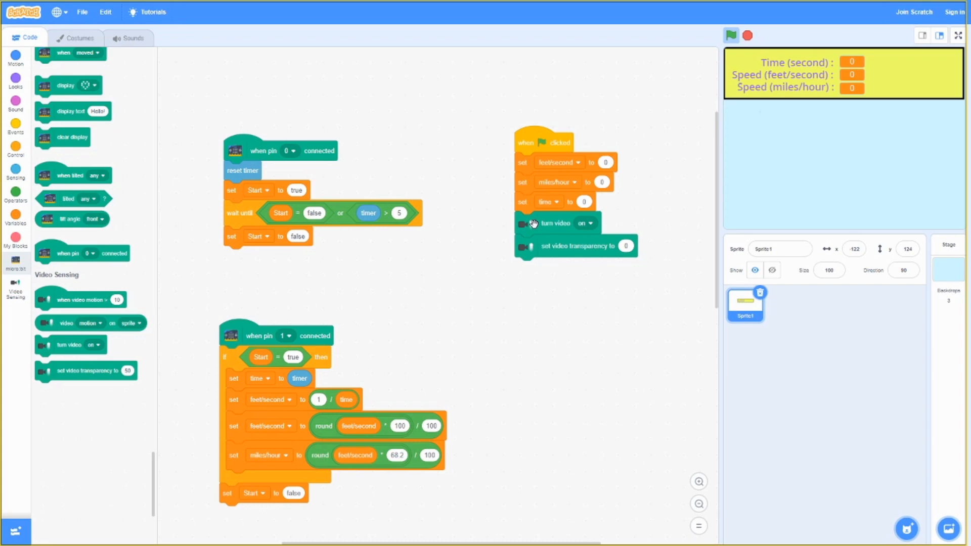
pyautogui.moveTo(454, 250)
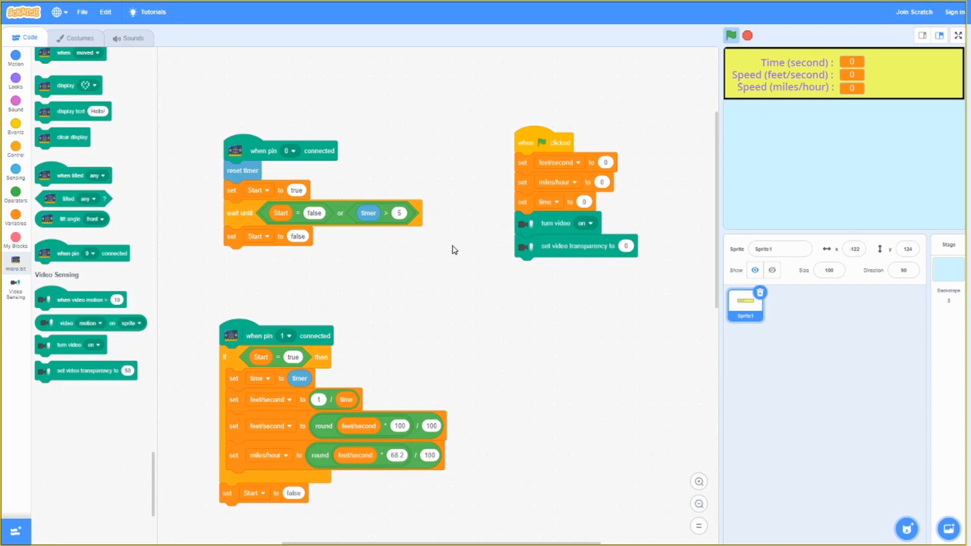
pyautogui.moveTo(645, 260)
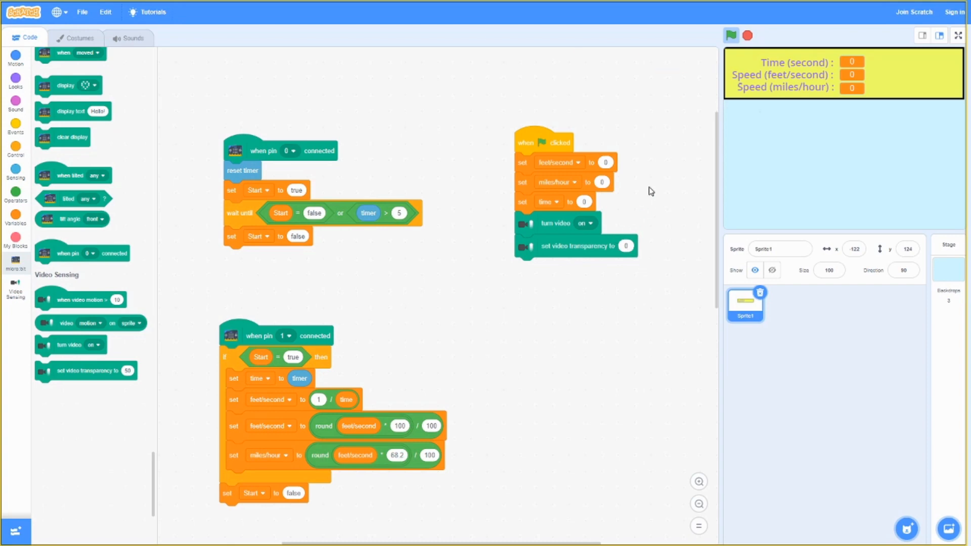
pyautogui.moveTo(543, 143); pyautogui.dragTo(607, 62)
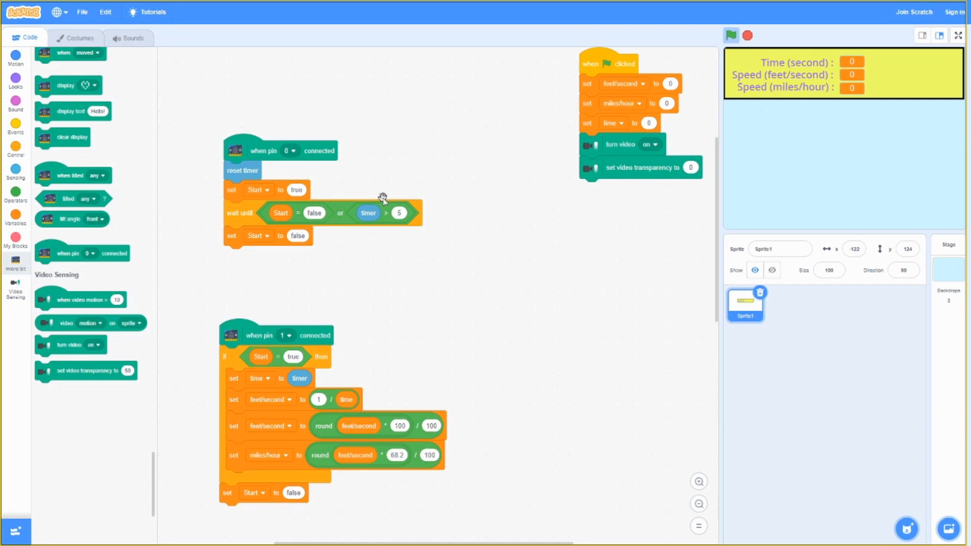
pyautogui.moveTo(249, 178)
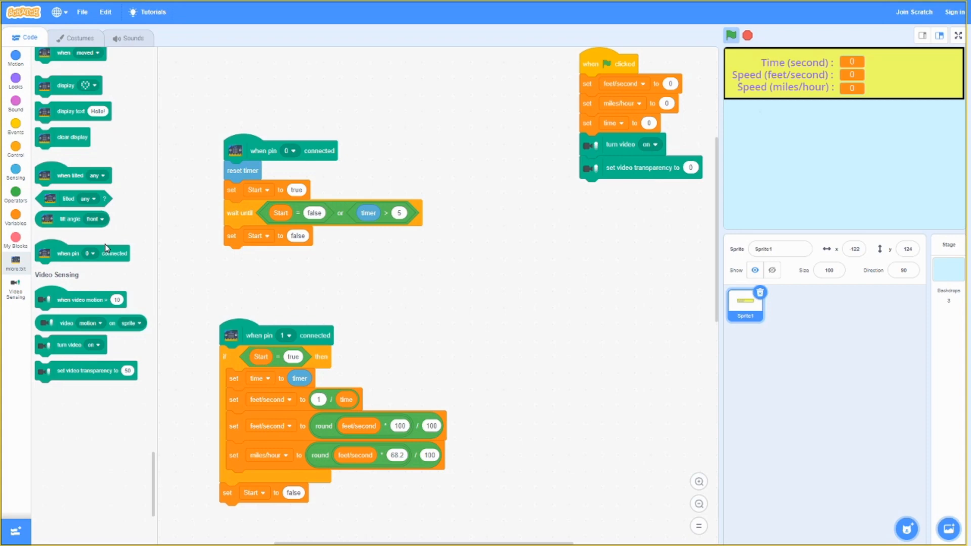
pyautogui.moveTo(167, 214)
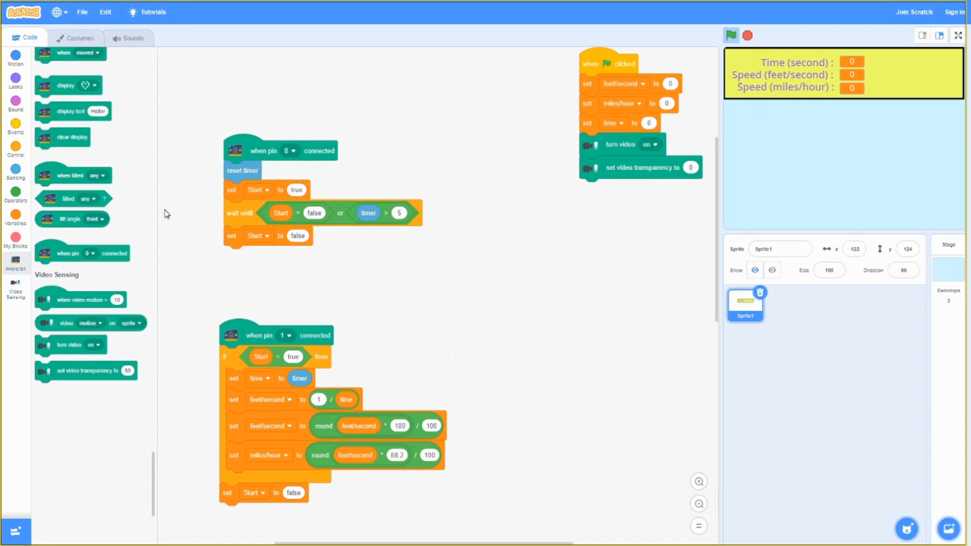
pyautogui.moveTo(368, 213)
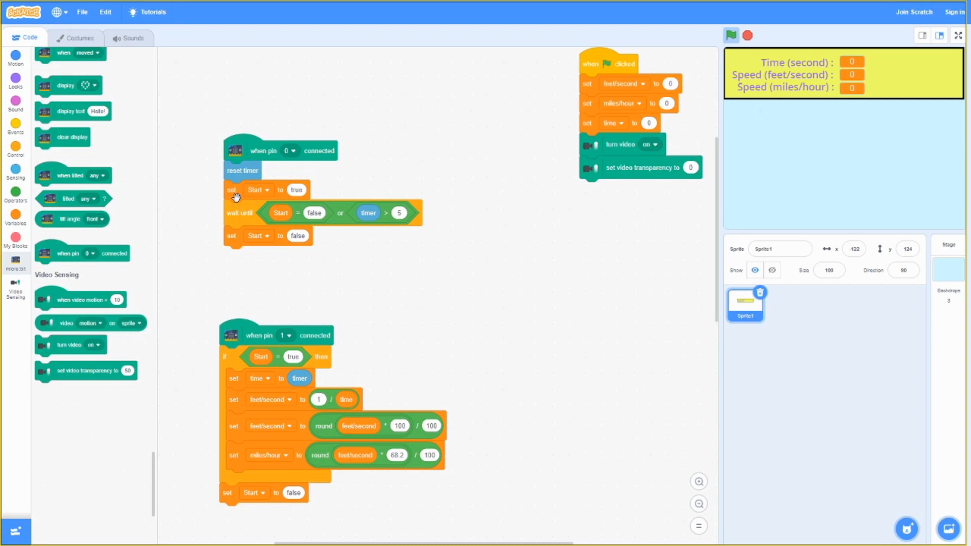
pyautogui.moveTo(279, 225)
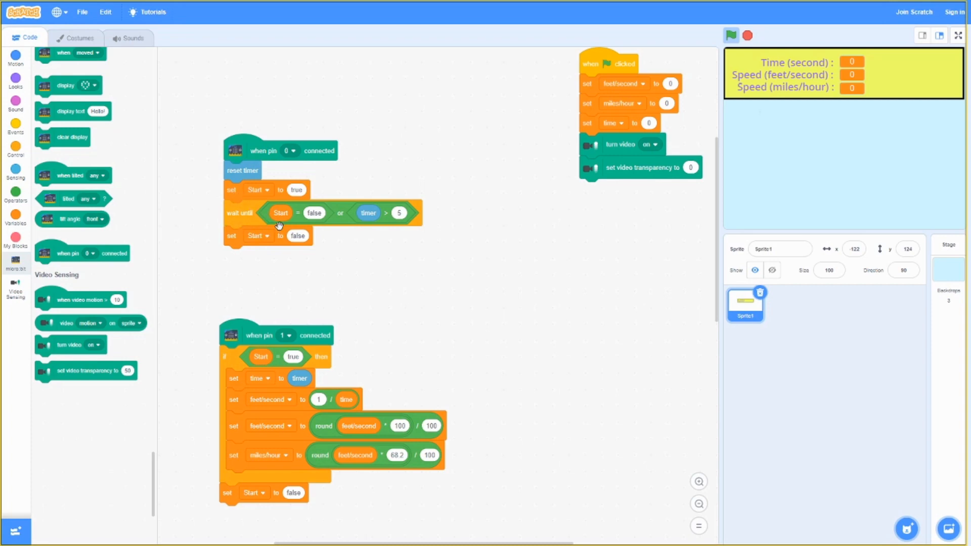
pyautogui.moveTo(158, 349)
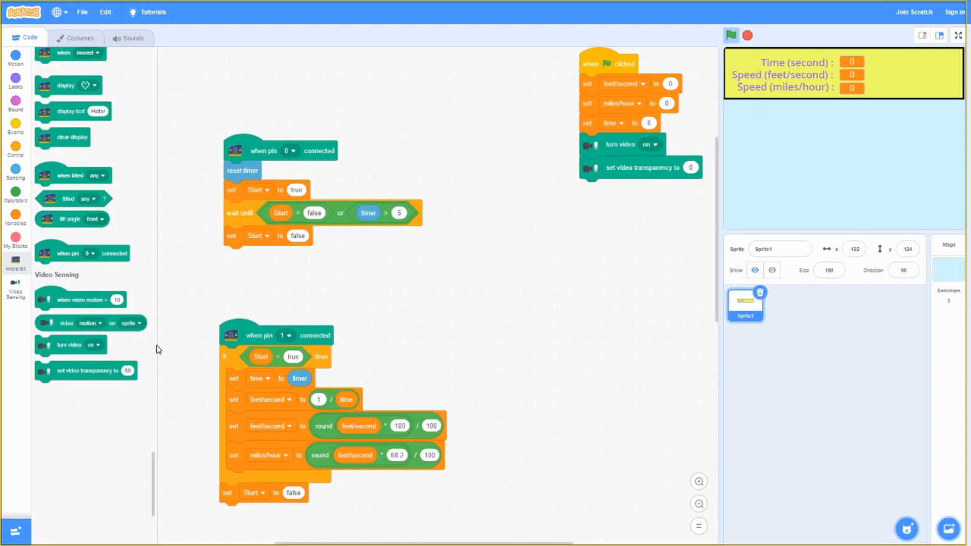
pyautogui.moveTo(248, 304)
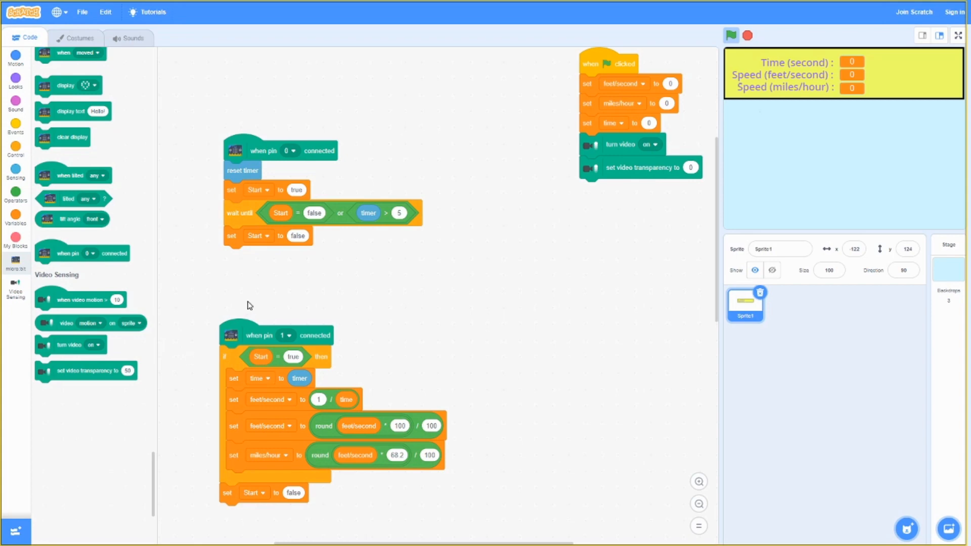
pyautogui.moveTo(255, 241)
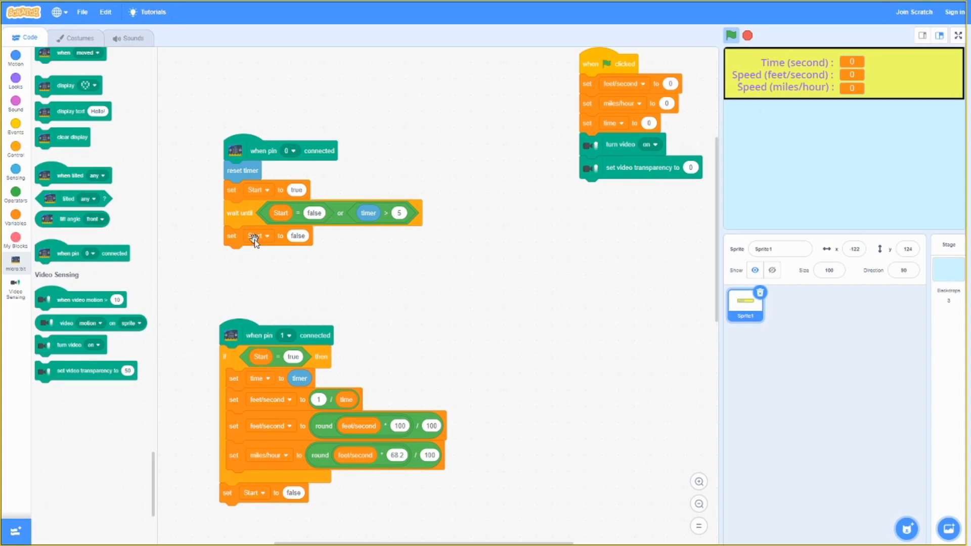
pyautogui.moveTo(257, 432)
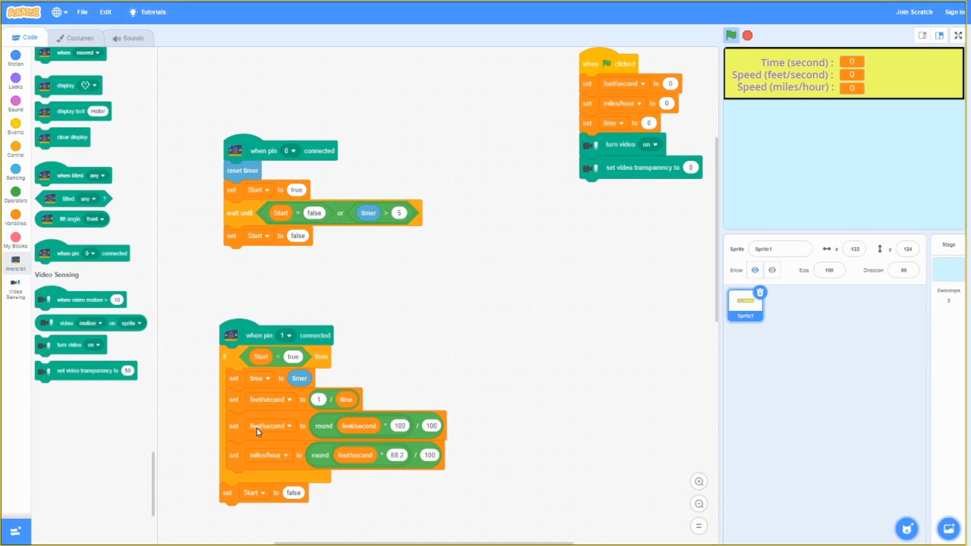
pyautogui.moveTo(285, 262)
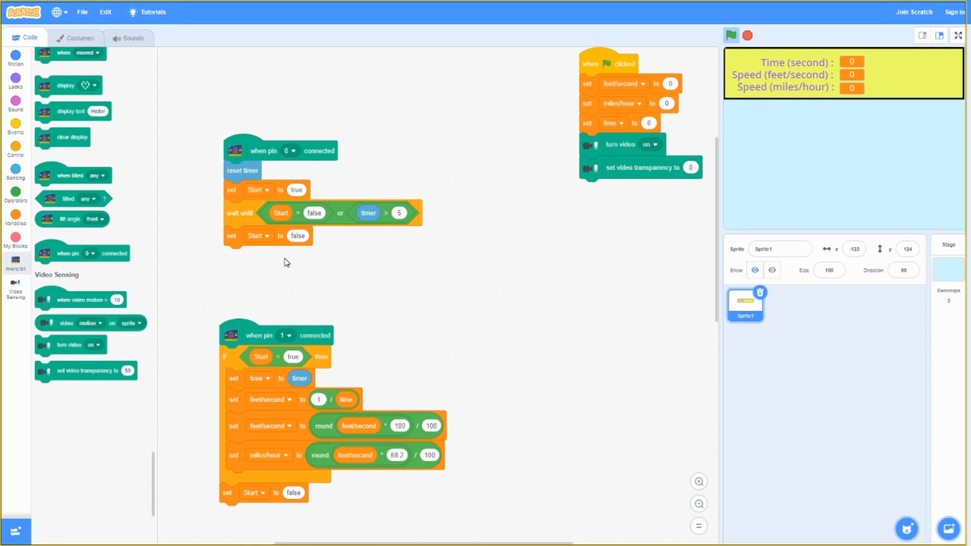
pyautogui.moveTo(308, 214)
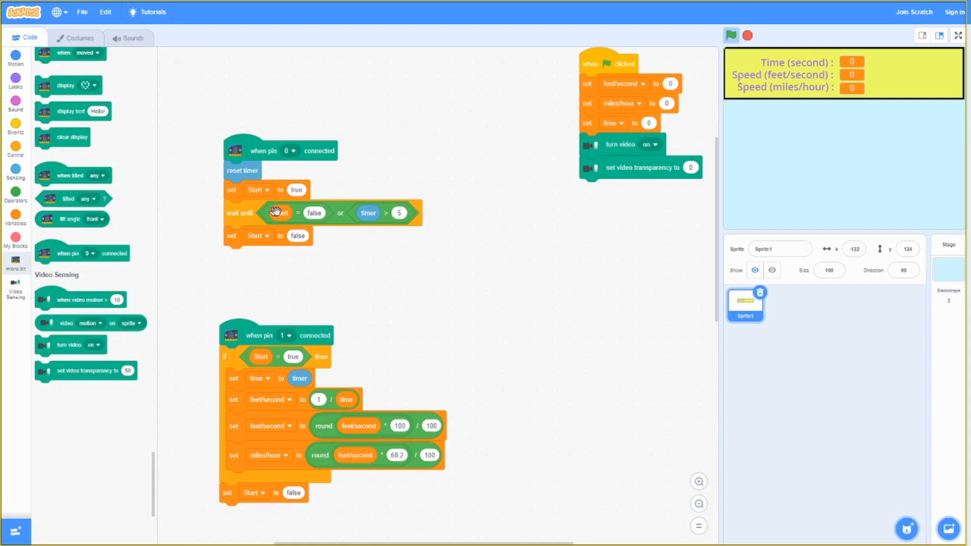
pyautogui.moveTo(270, 150)
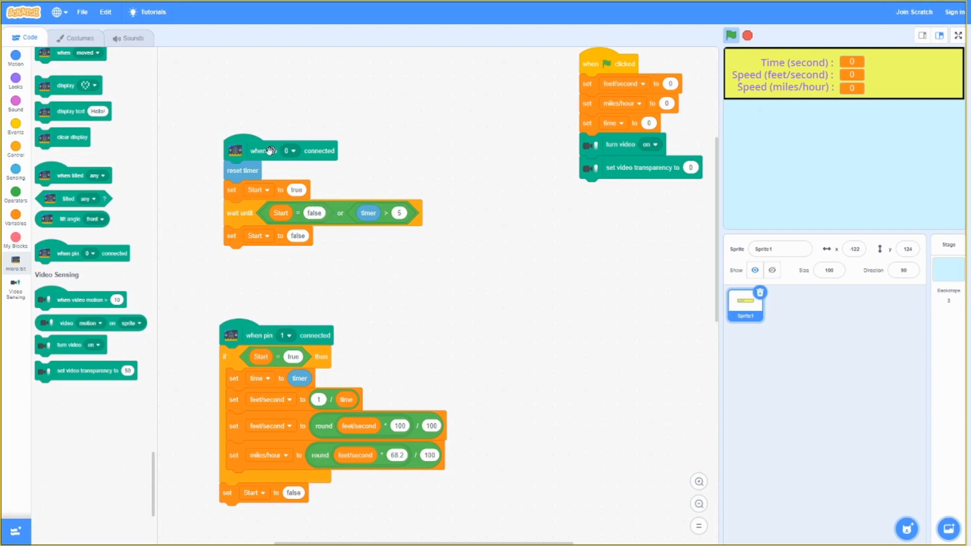
pyautogui.moveTo(409, 289)
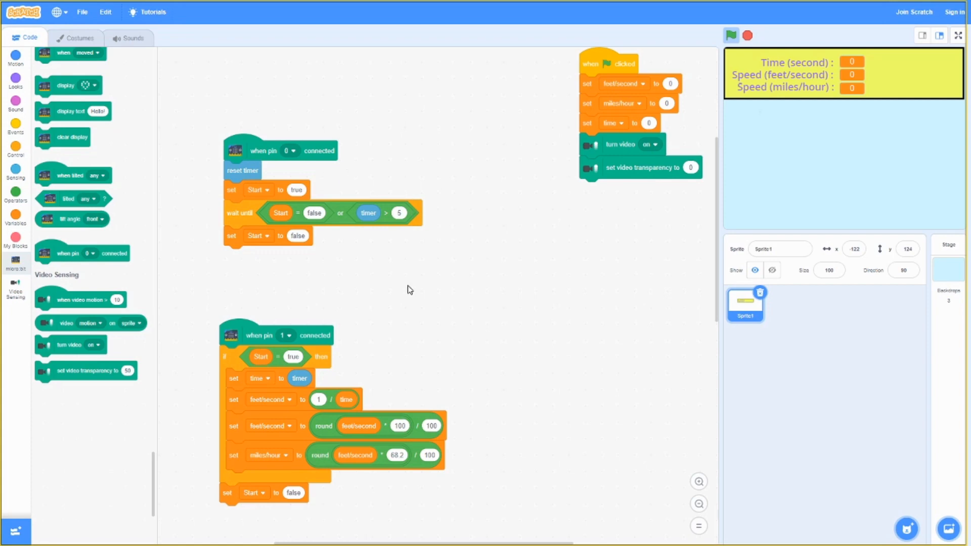
pyautogui.moveTo(488, 442)
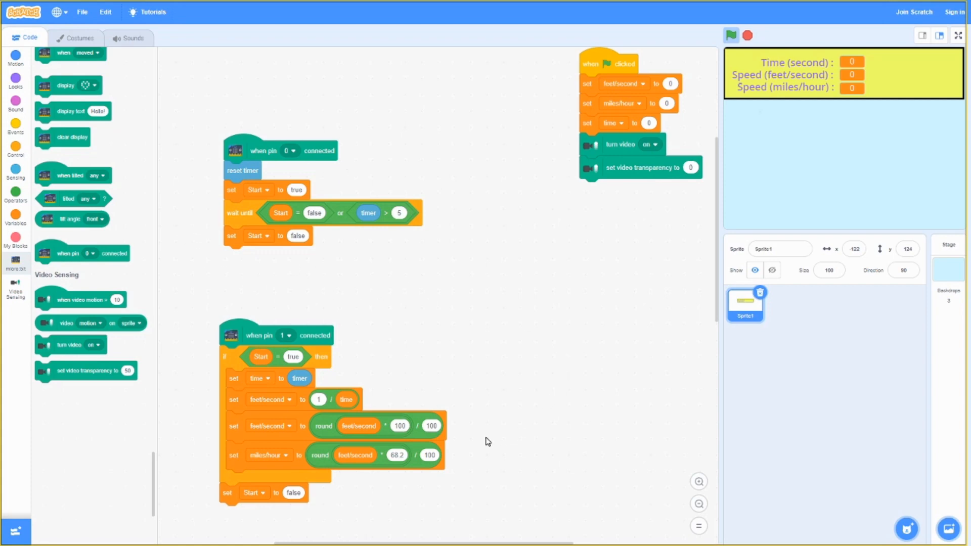
pyautogui.moveTo(351, 293)
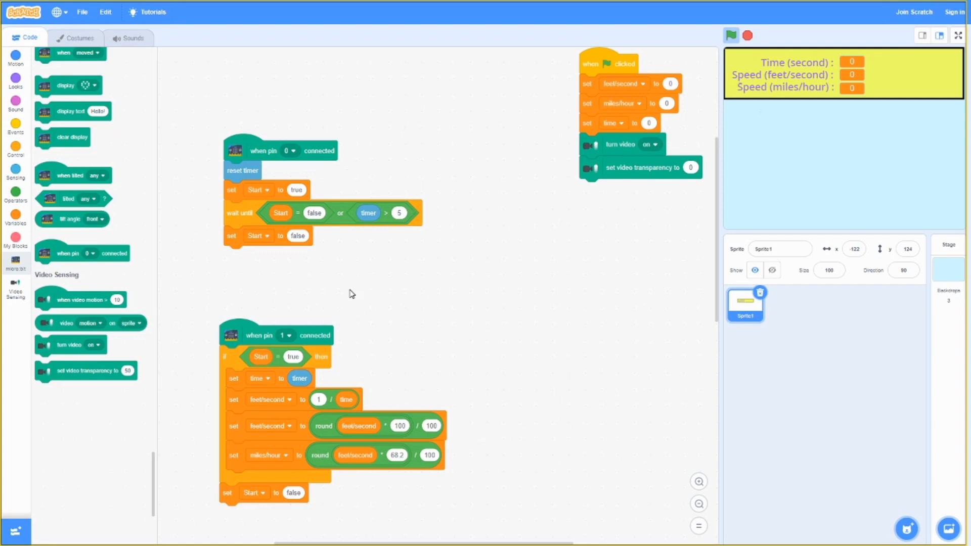
pyautogui.moveTo(236, 317)
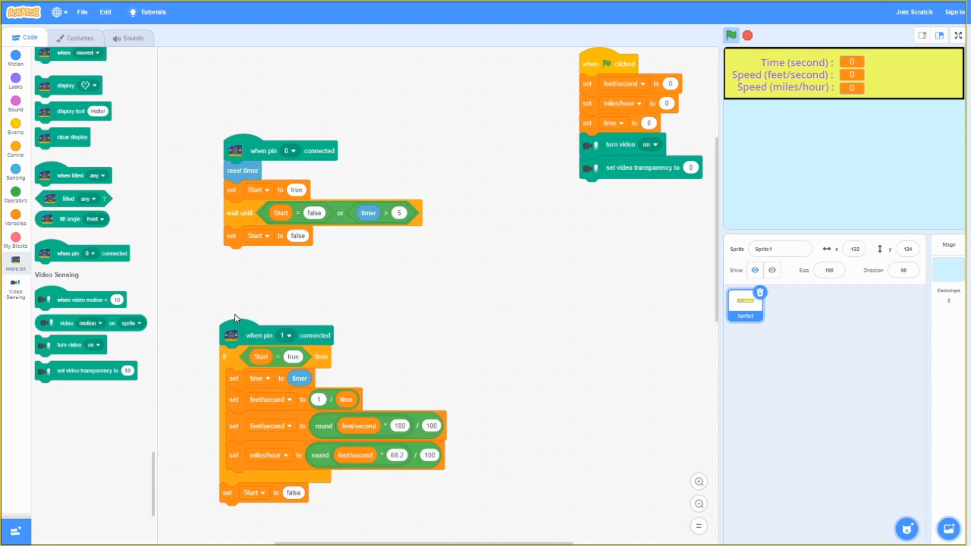
pyautogui.moveTo(257, 336)
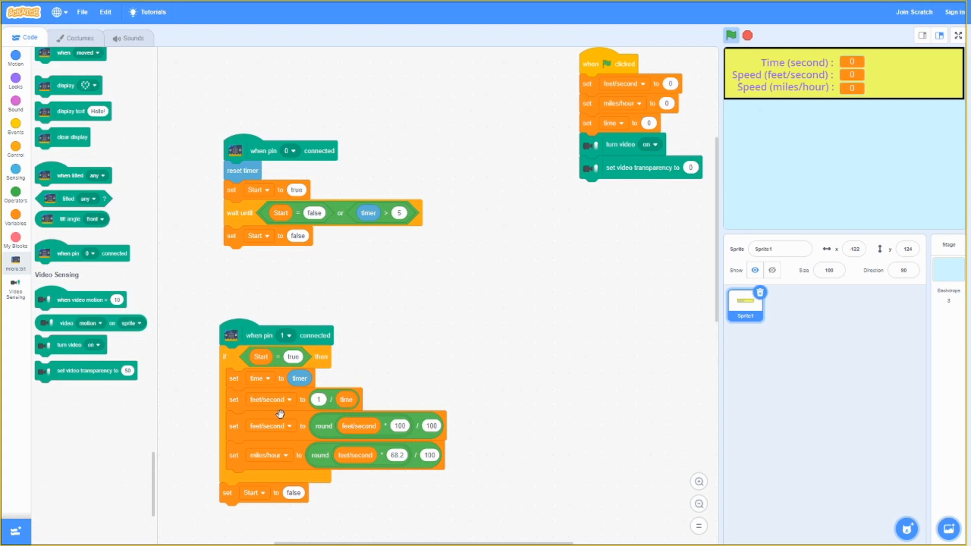
pyautogui.moveTo(374, 342)
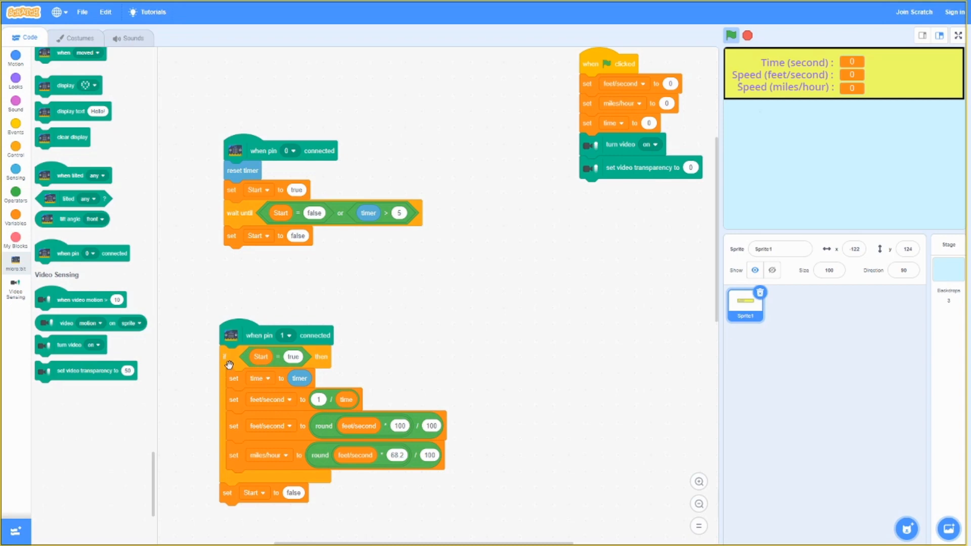
pyautogui.moveTo(36, 197)
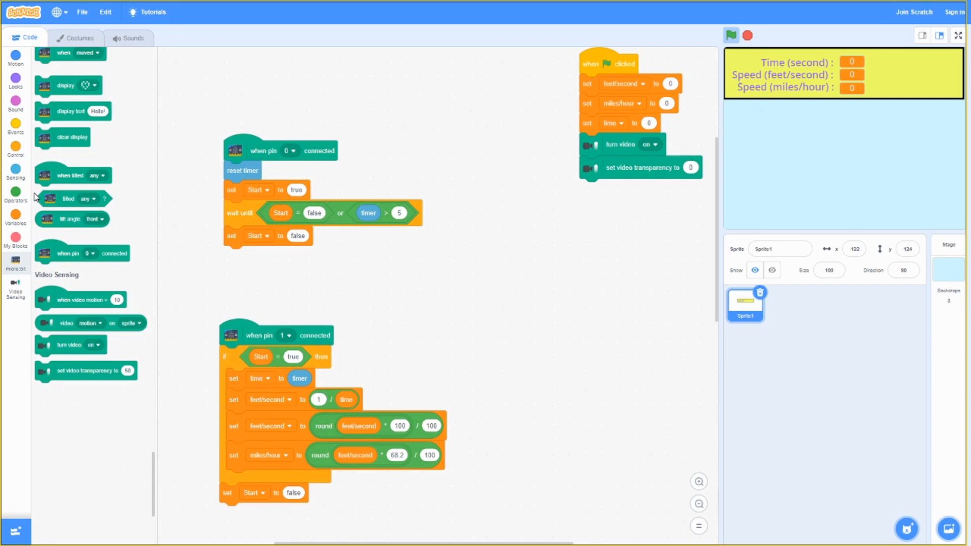
pyautogui.moveTo(217, 381)
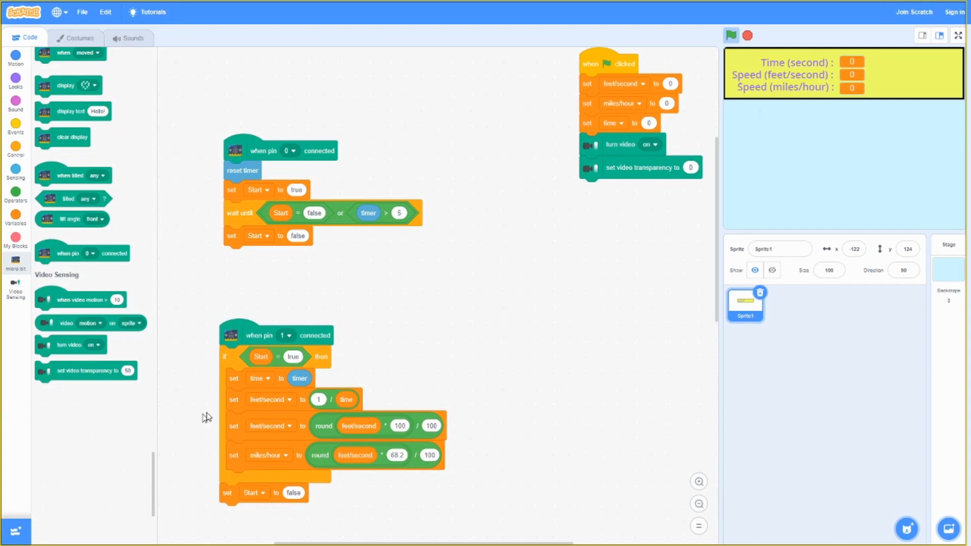
pyautogui.moveTo(225, 435)
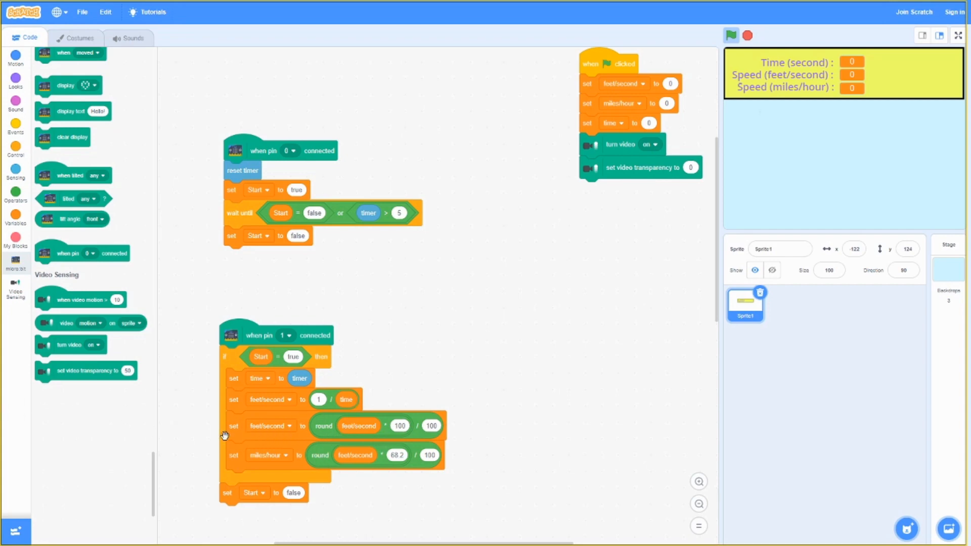
pyautogui.moveTo(347, 427)
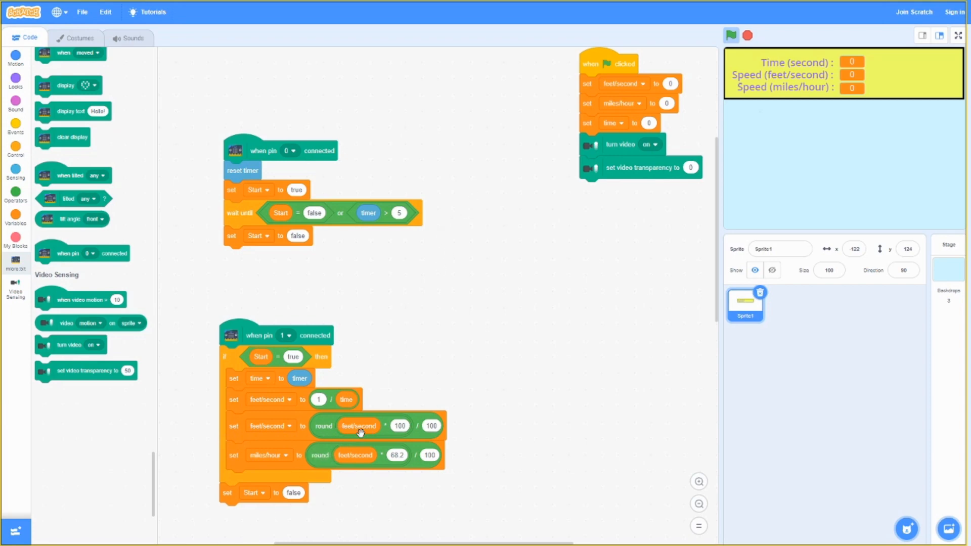
pyautogui.moveTo(449, 441)
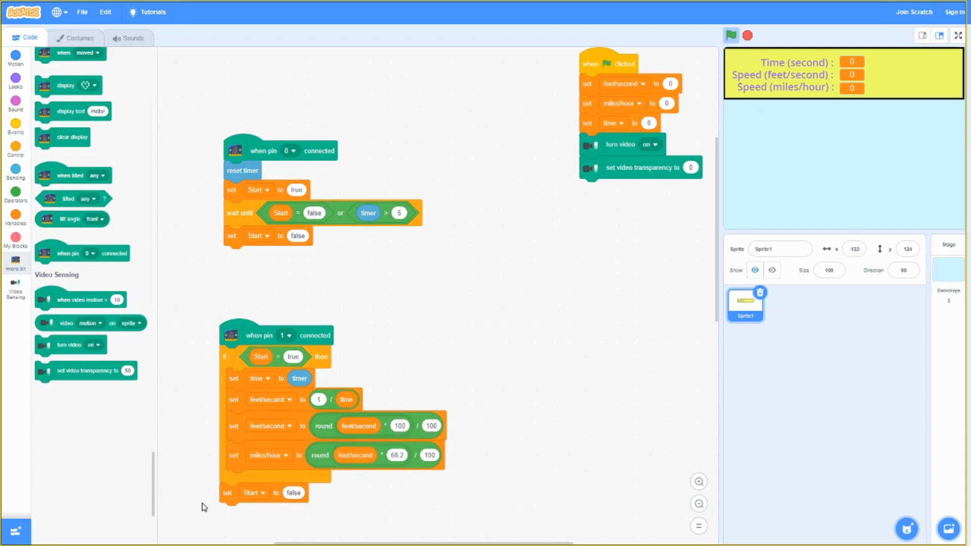
pyautogui.moveTo(392, 455)
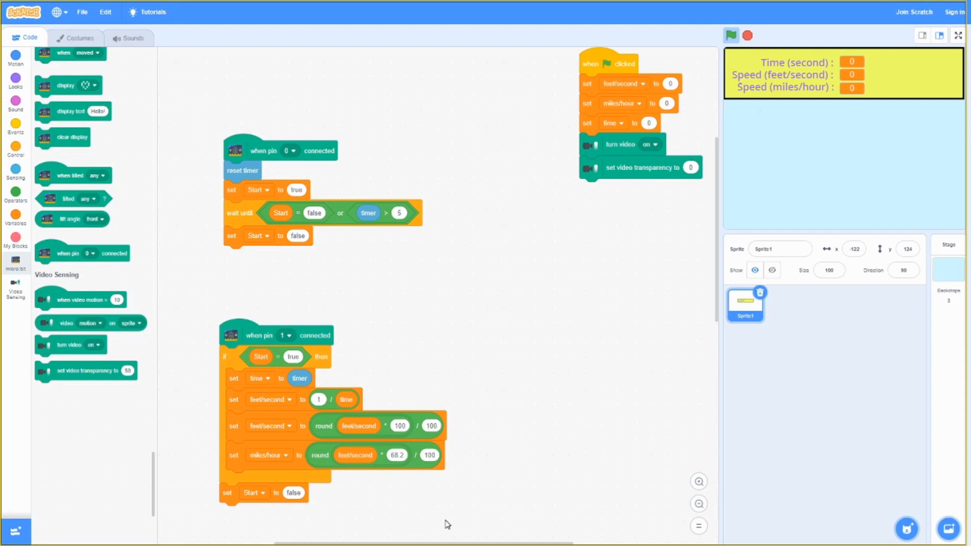
pyautogui.moveTo(225, 505)
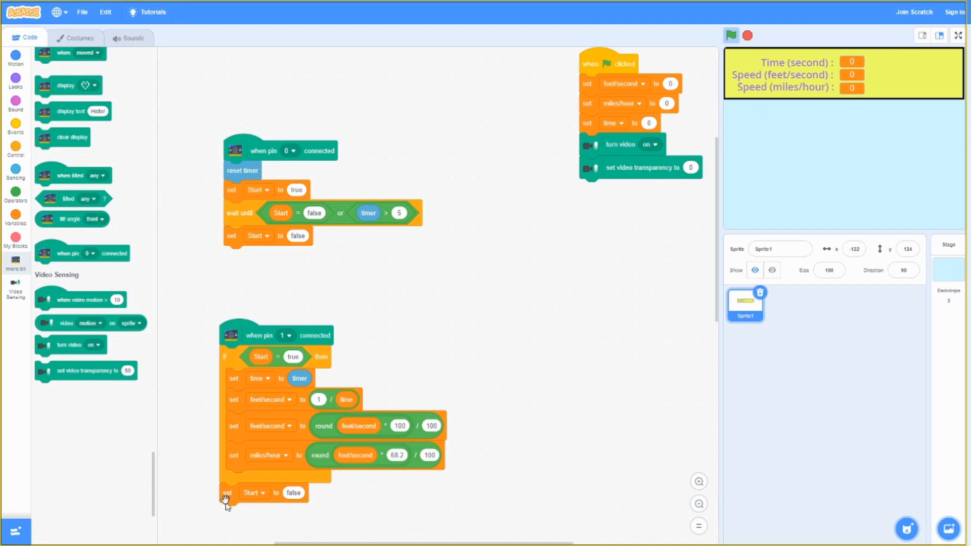
pyautogui.moveTo(551, 491)
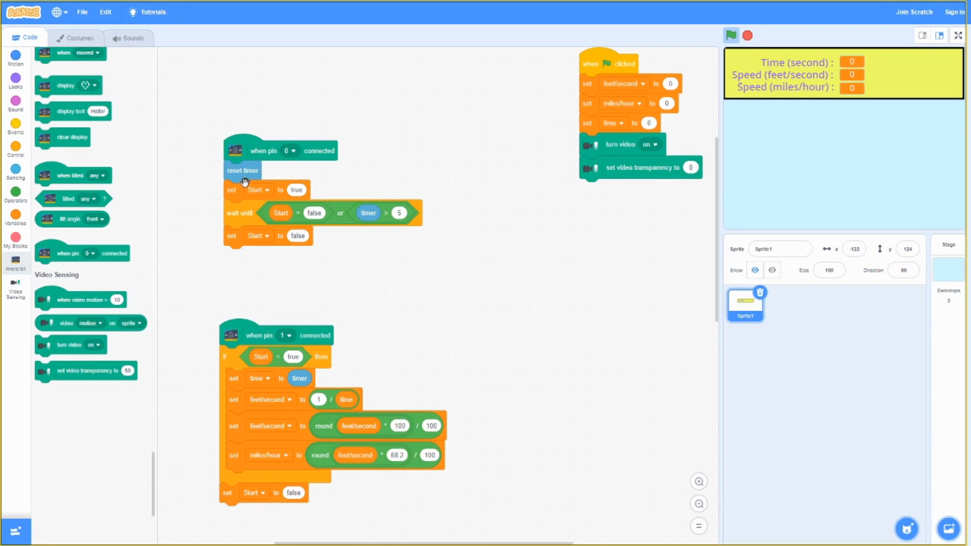
pyautogui.moveTo(237, 205)
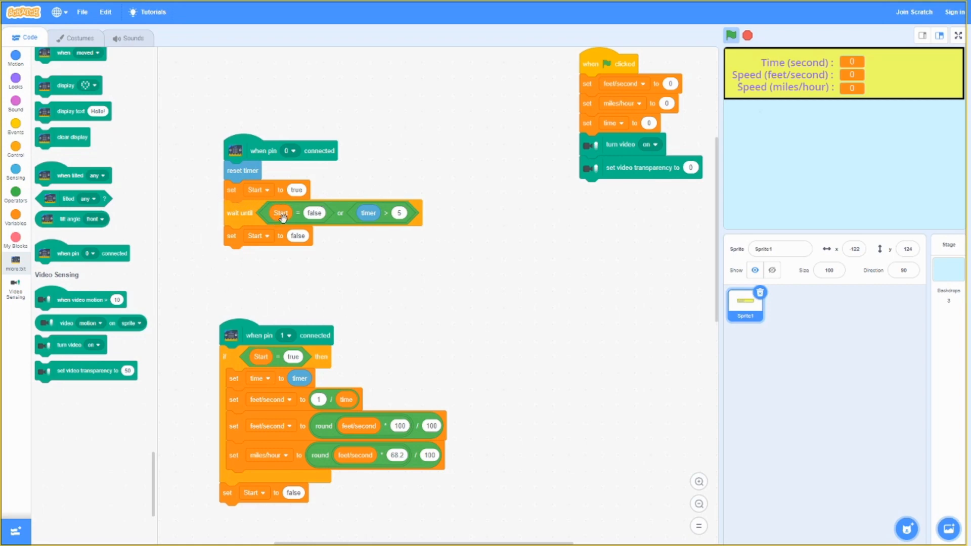
pyautogui.moveTo(272, 241)
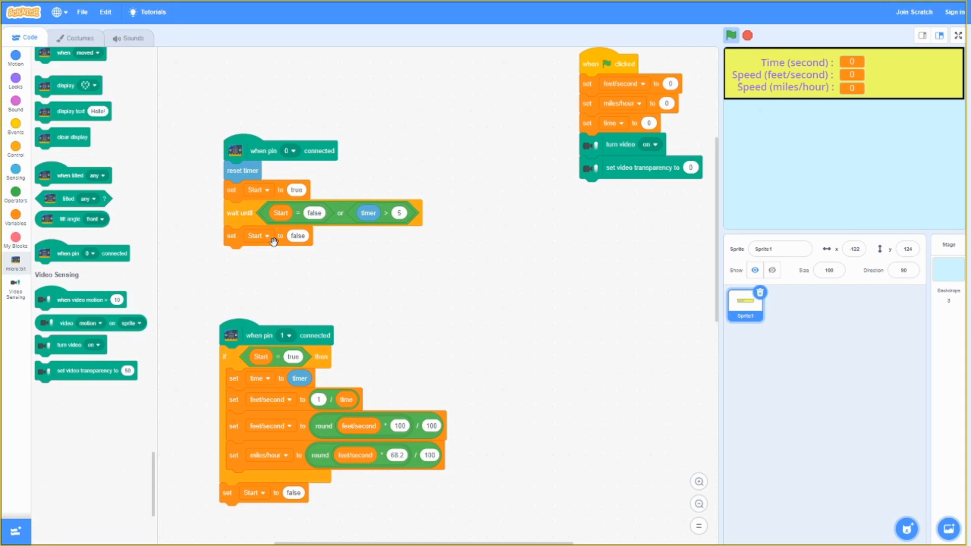
pyautogui.moveTo(274, 236)
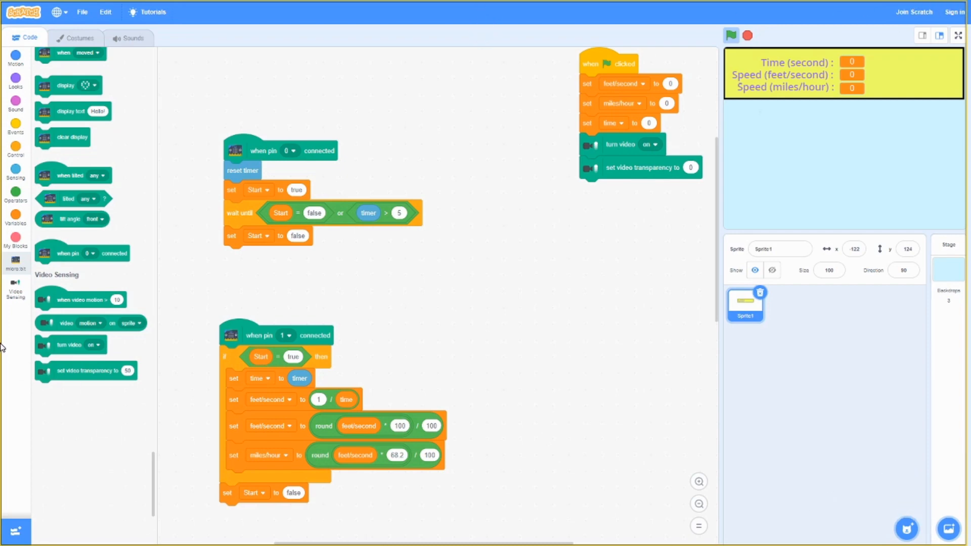
pyautogui.moveTo(266, 370)
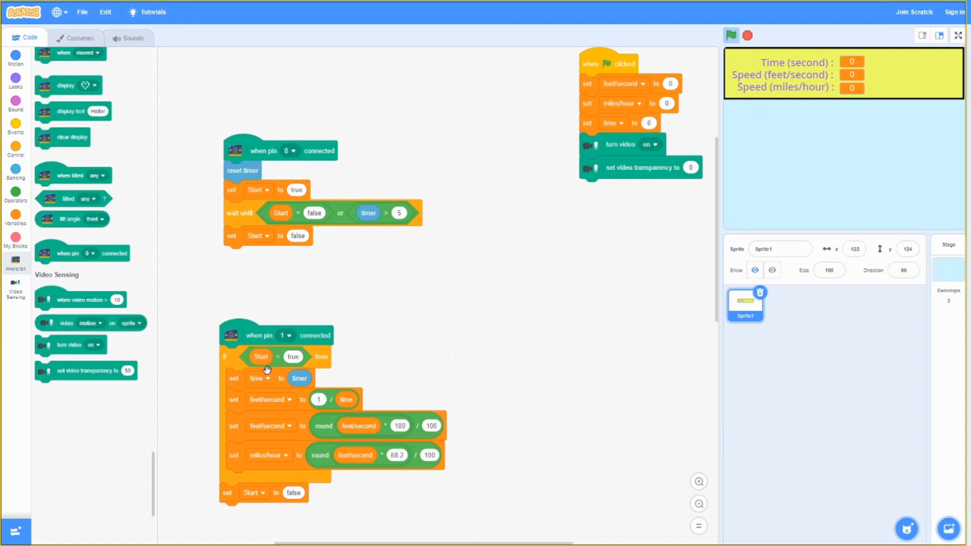
pyautogui.moveTo(267, 377)
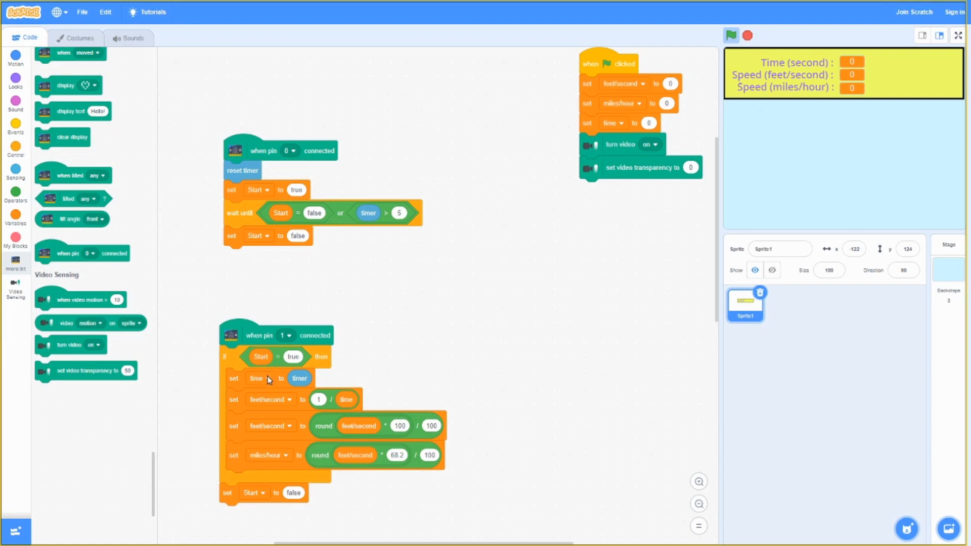
pyautogui.moveTo(568, 364)
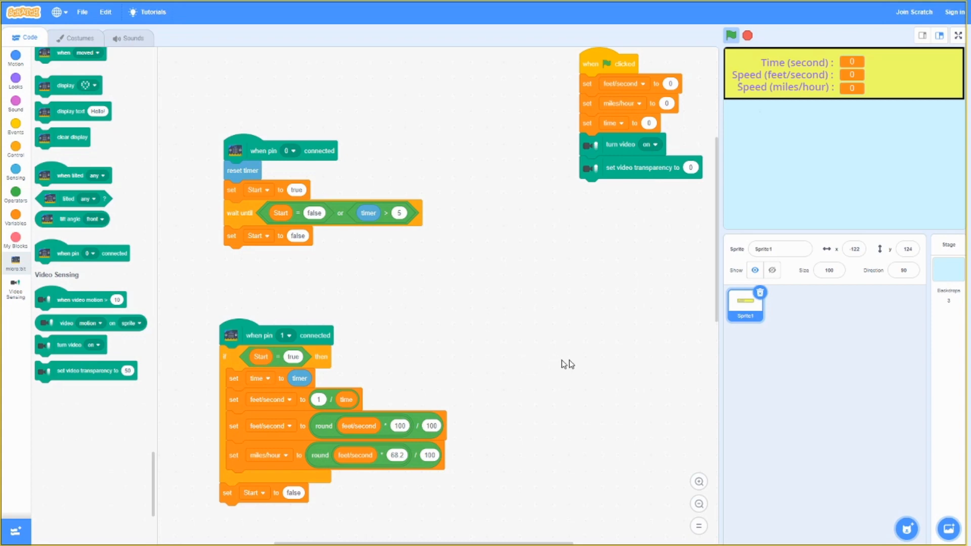
pyautogui.moveTo(555, 481)
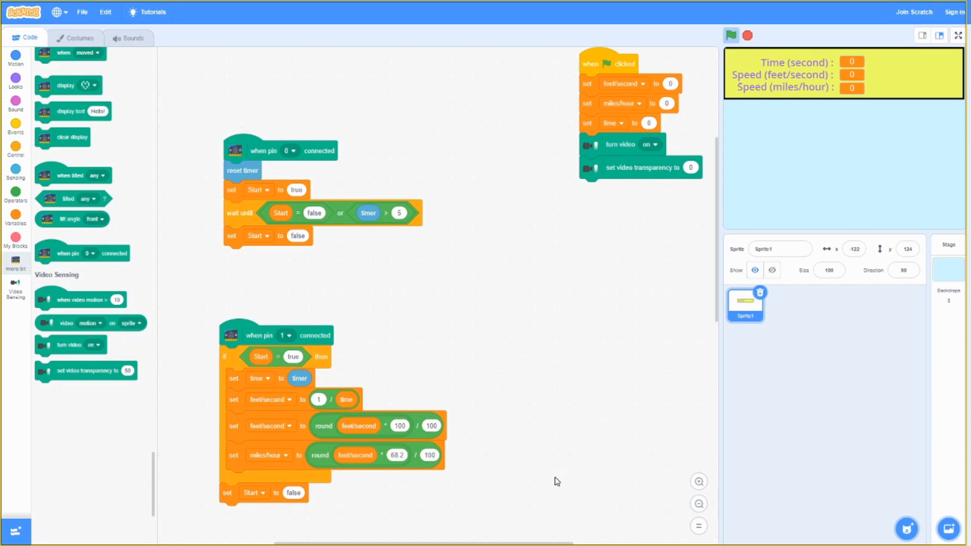
pyautogui.moveTo(559, 473)
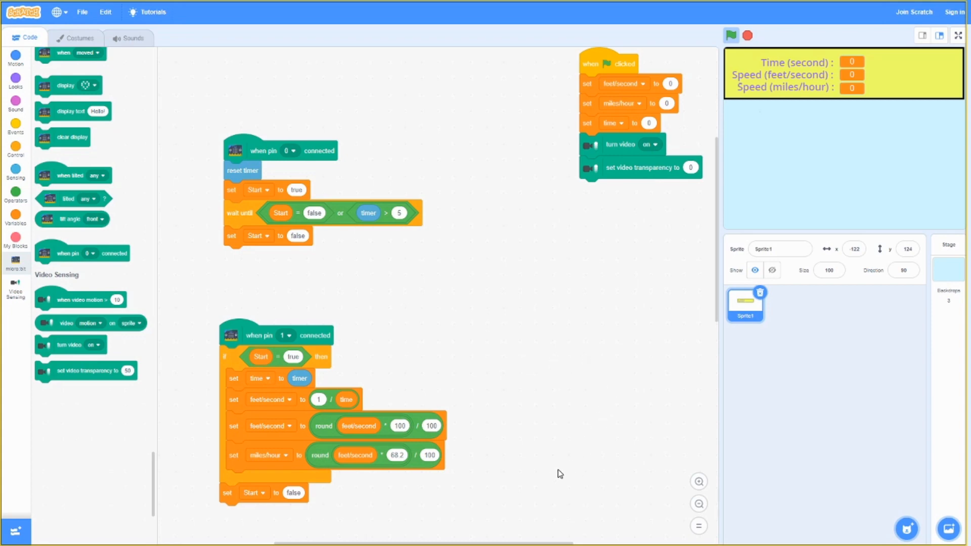
pyautogui.moveTo(564, 468)
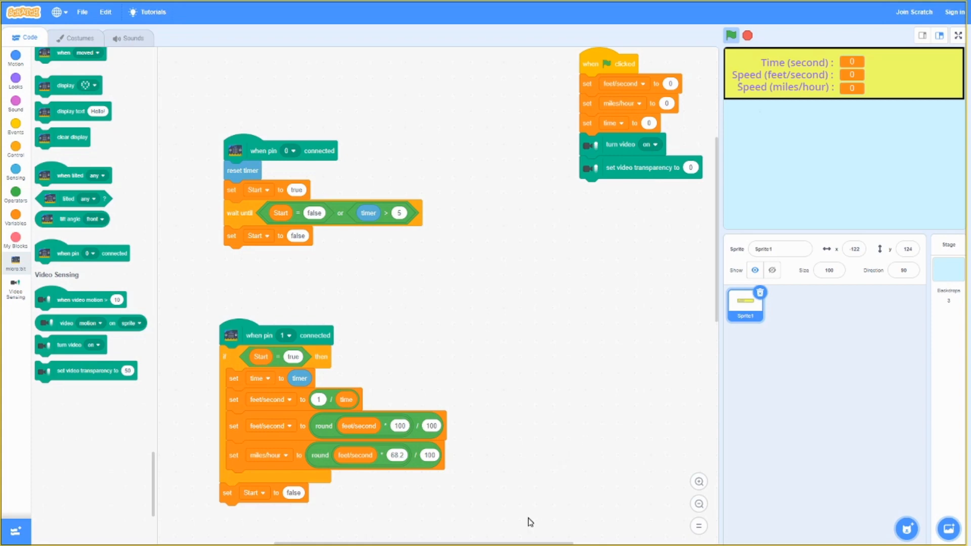
pyautogui.moveTo(530, 502)
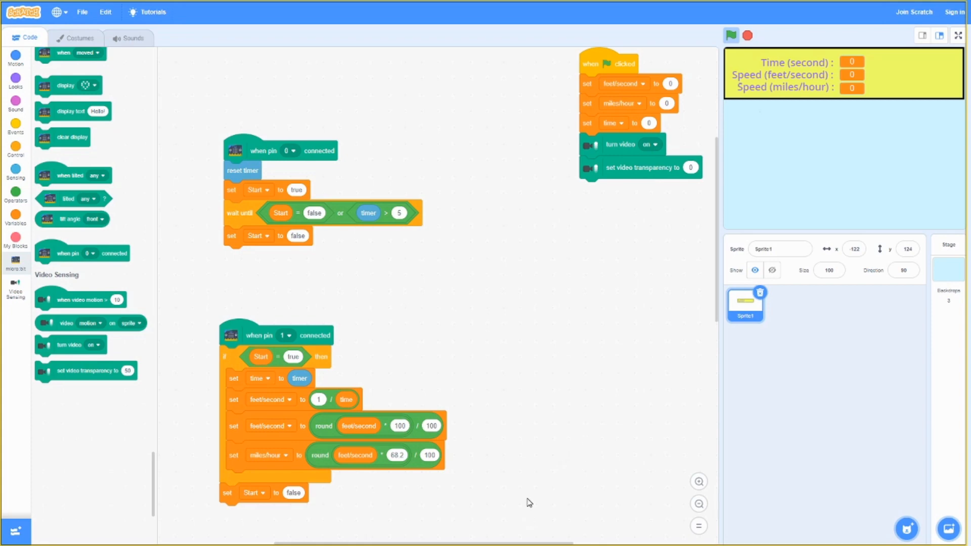